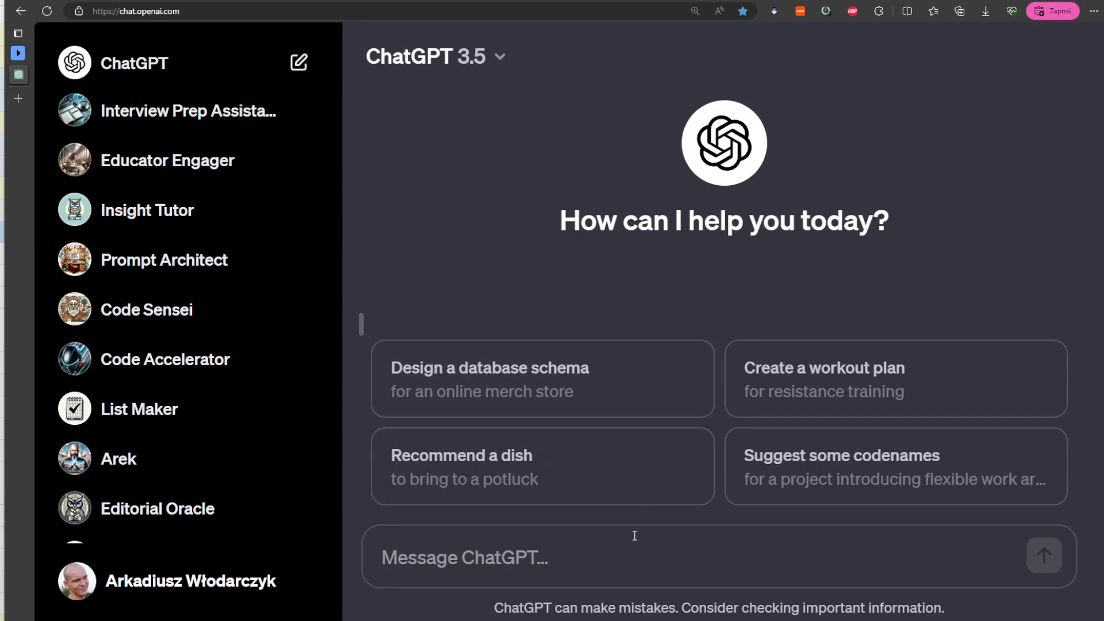
mouse_move(623, 554)
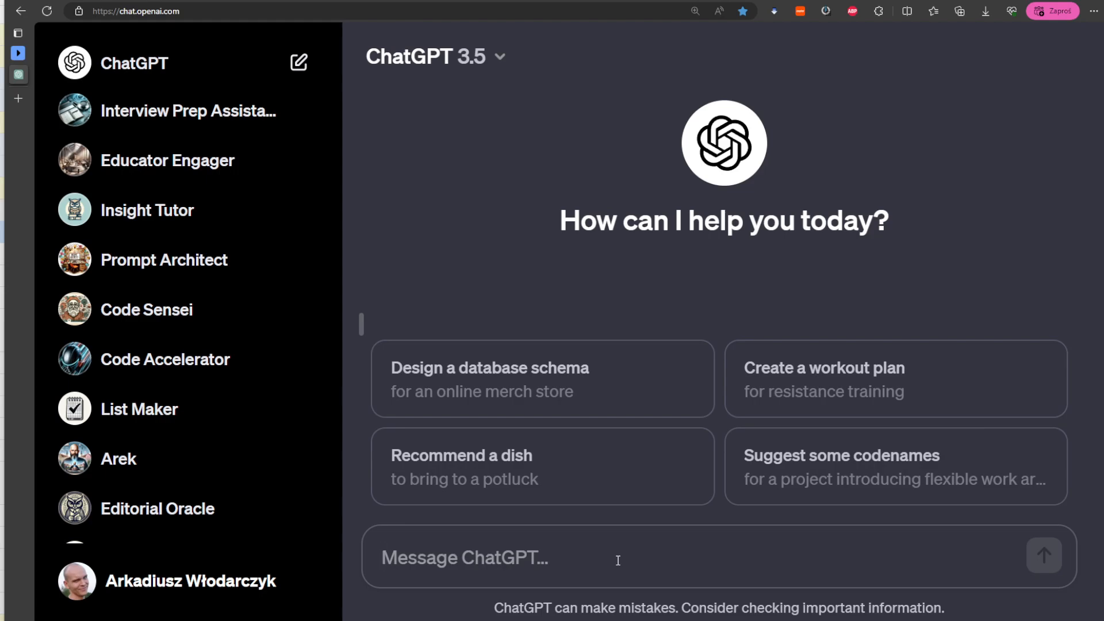
Step: Send 'How to learn programming?' and read through the numbered step-by-step guide
key(Return)
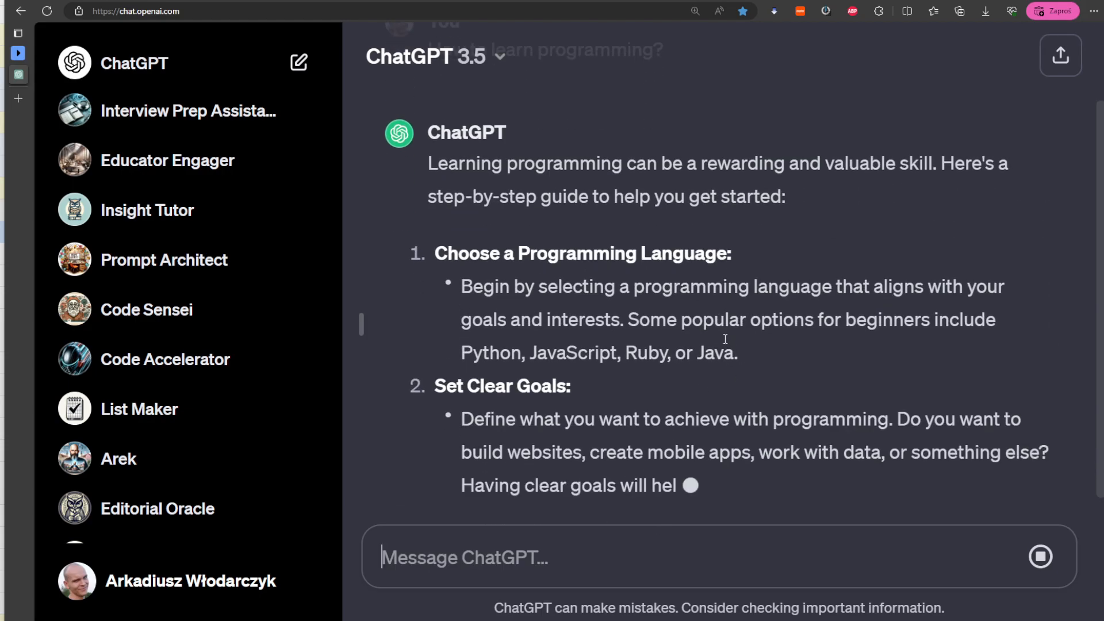
scroll(up, 3)
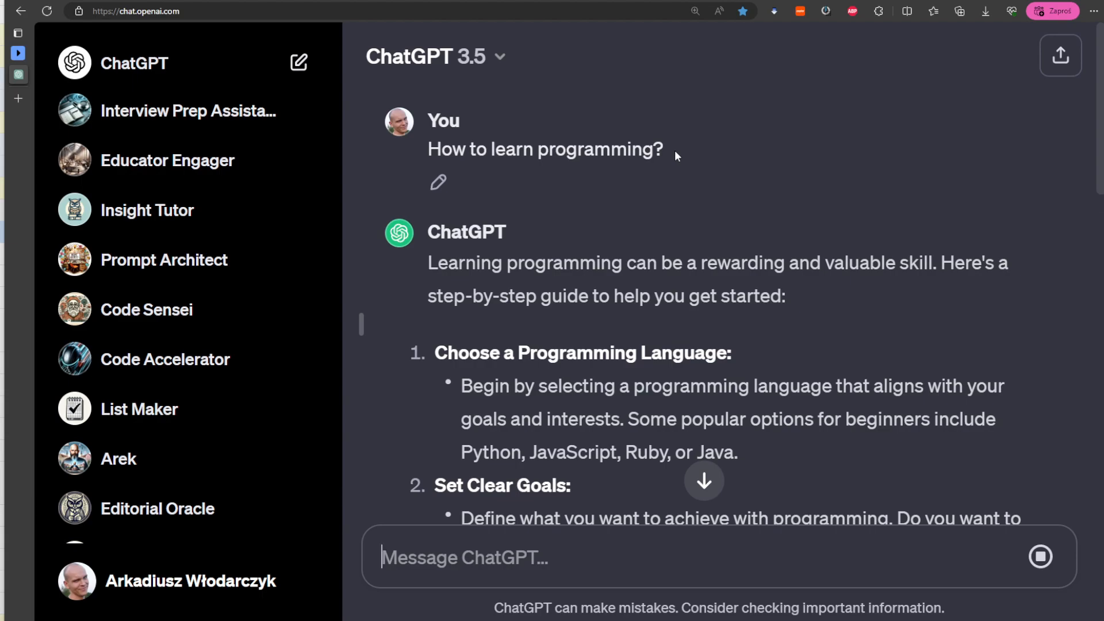
scroll(down, 3)
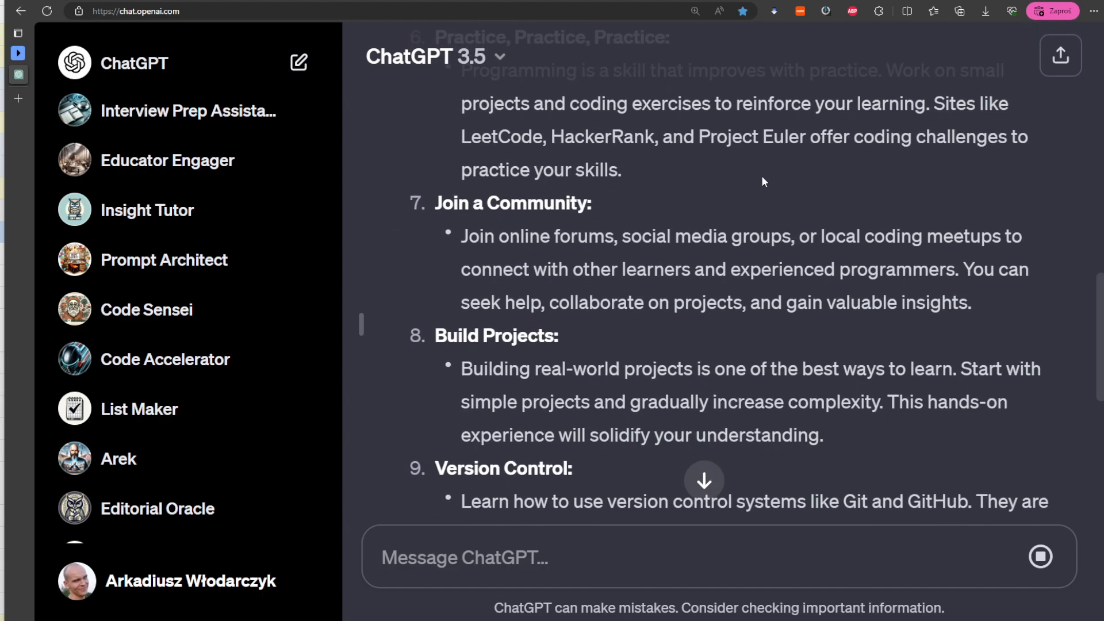
scroll(down, 3)
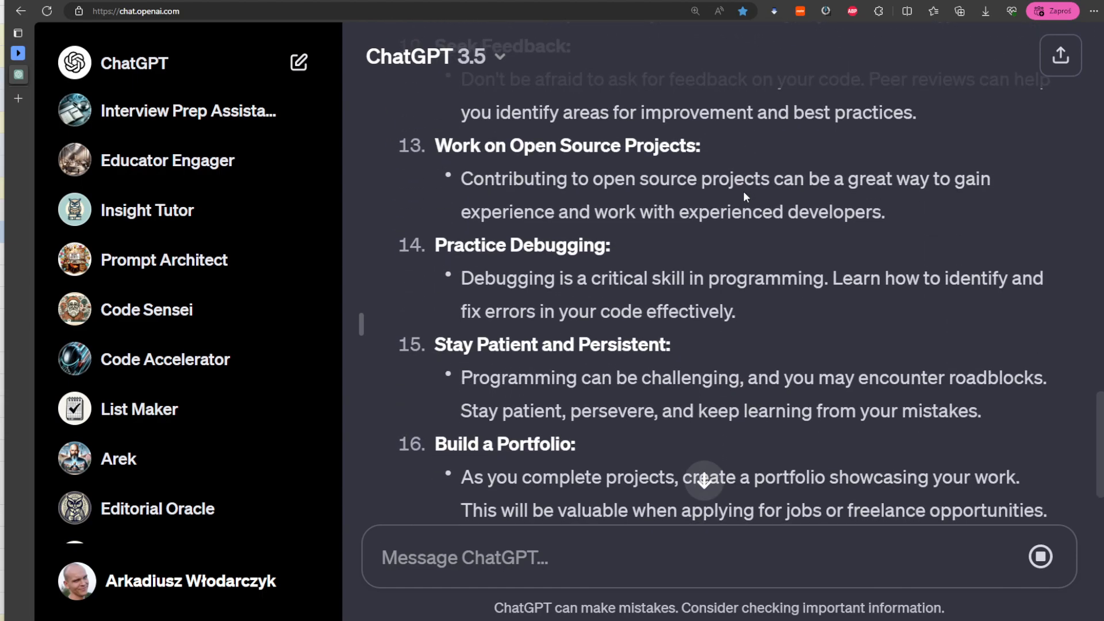
scroll(down, 3)
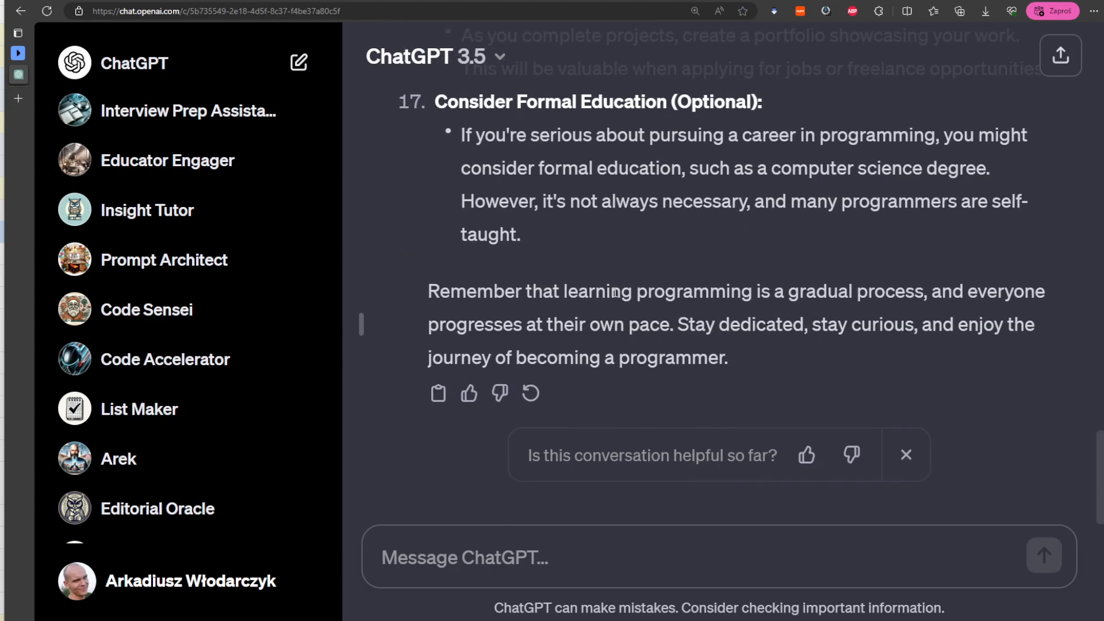
scroll(up, 3)
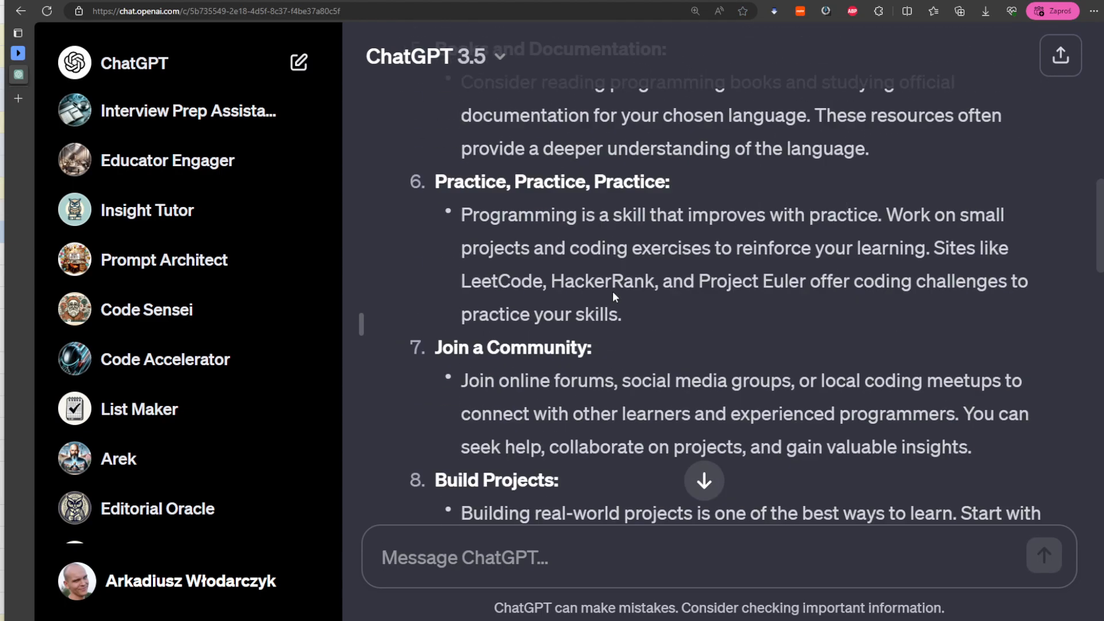
scroll(up, 3)
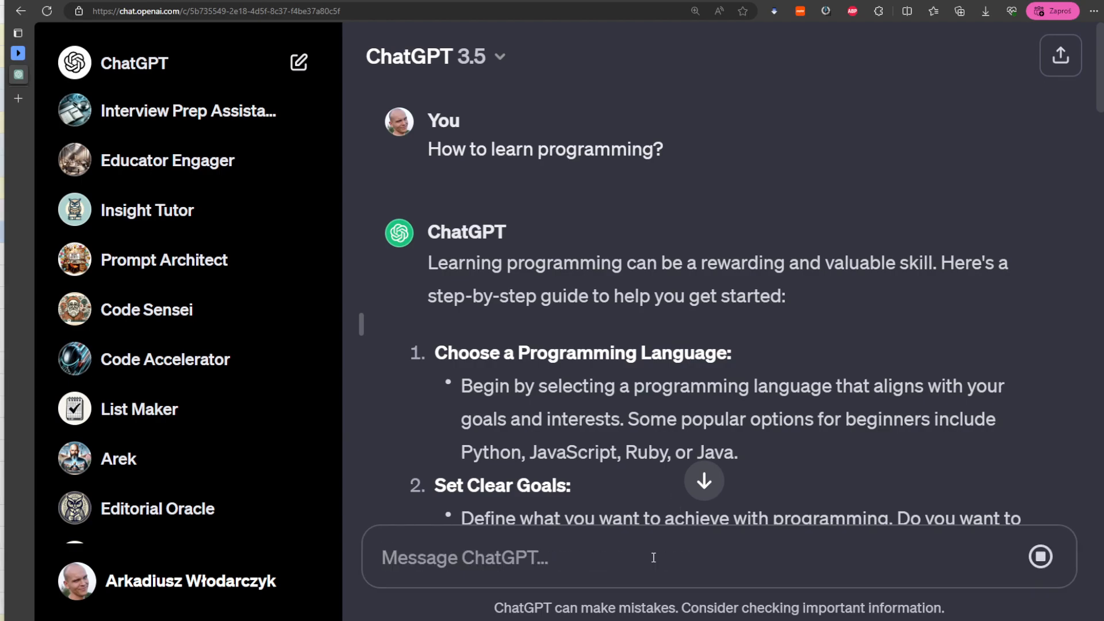
Step: Read through the Python-focused guide answering 'How to learn programming in Python?'
scroll(down, 3)
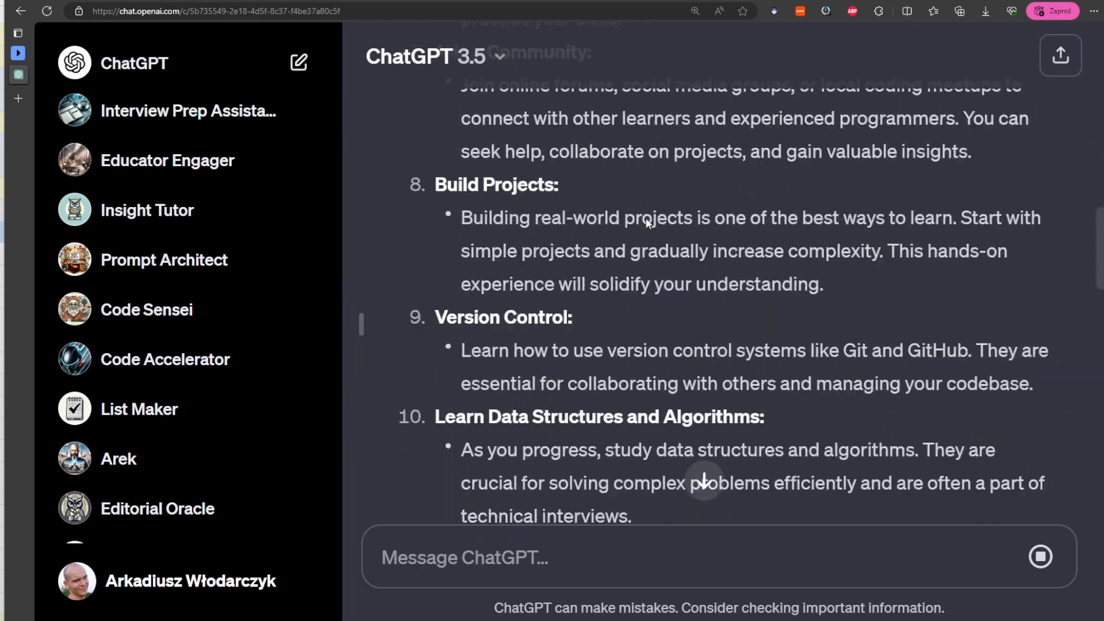
scroll(up, 3)
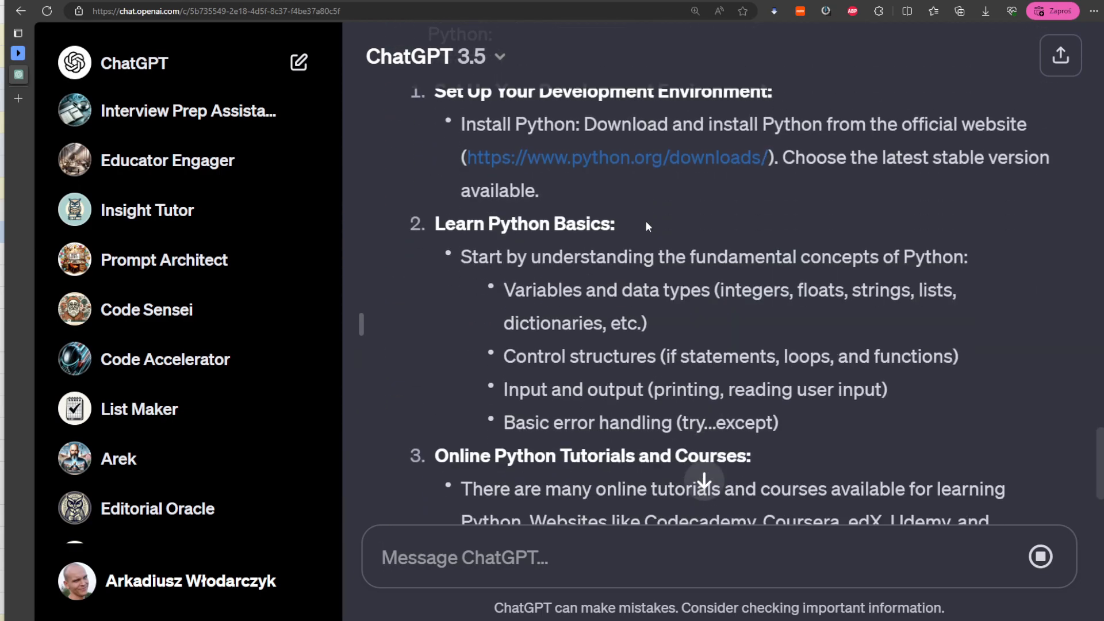
scroll(down, 3)
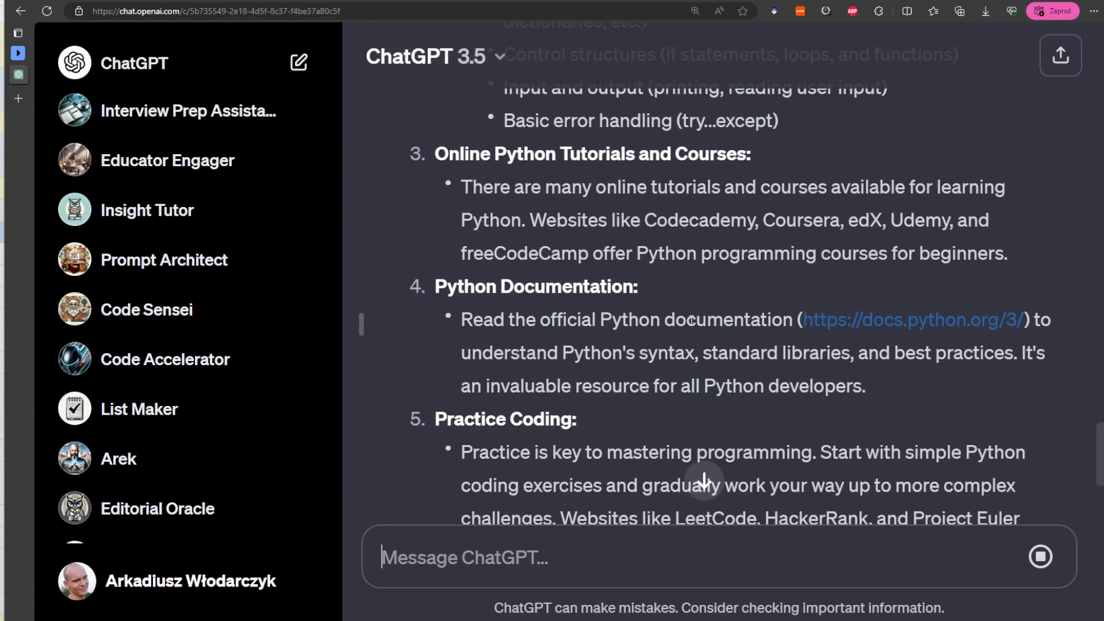
scroll(down, 3)
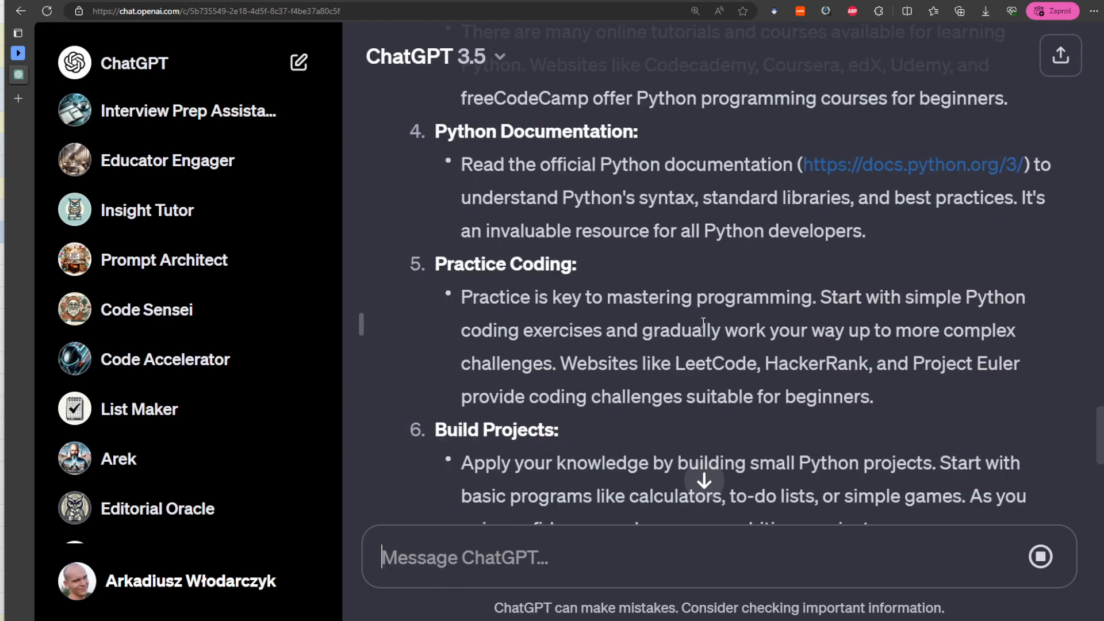
scroll(up, 3)
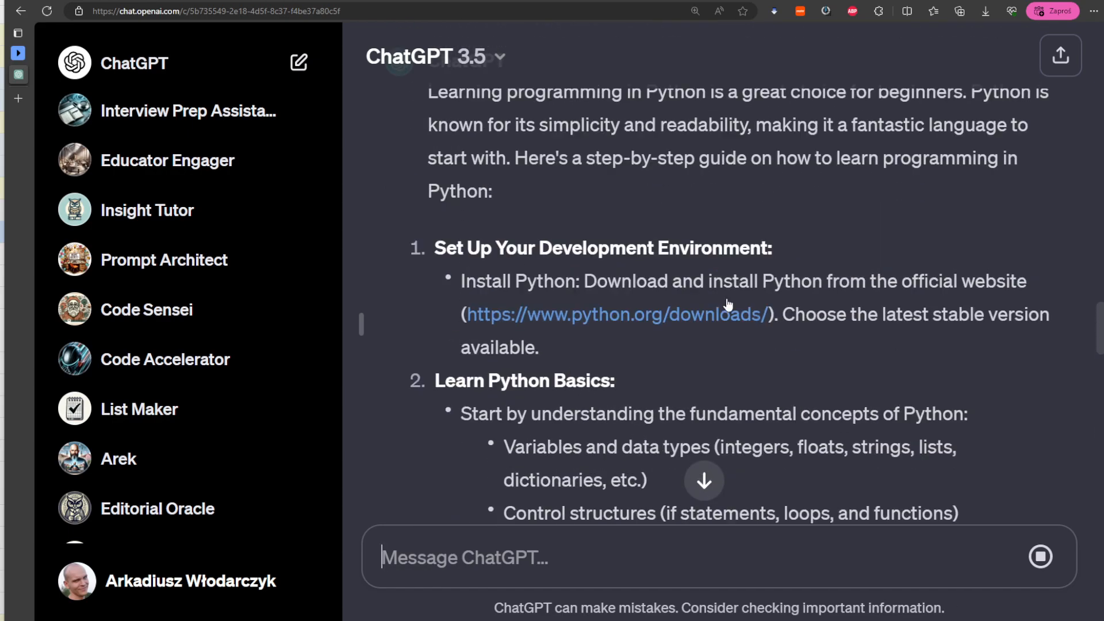
scroll(up, 3)
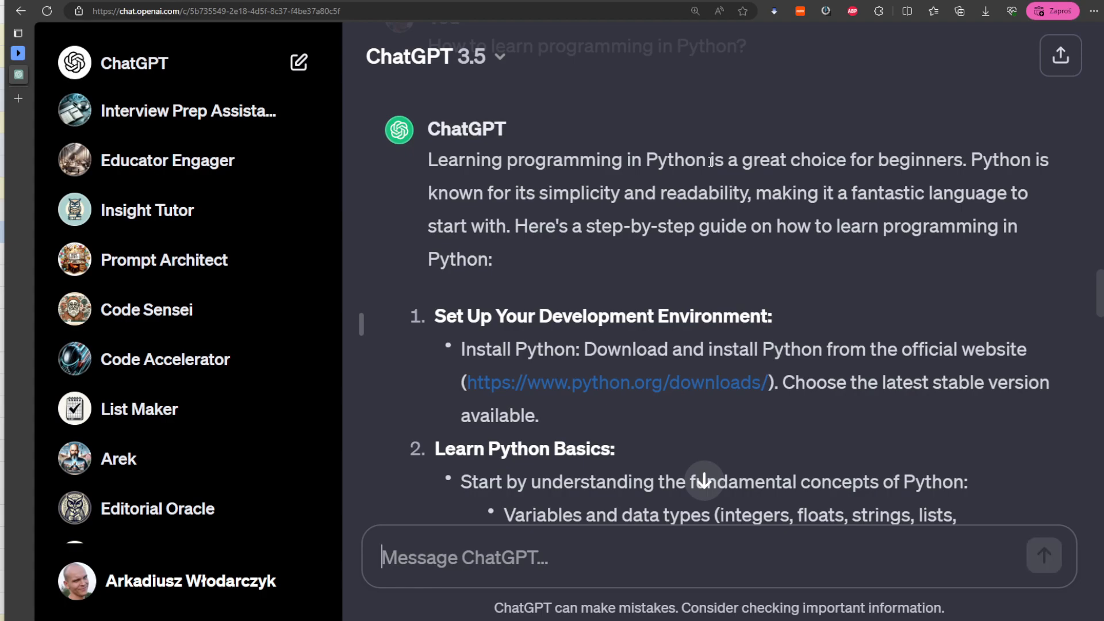
scroll(up, 3)
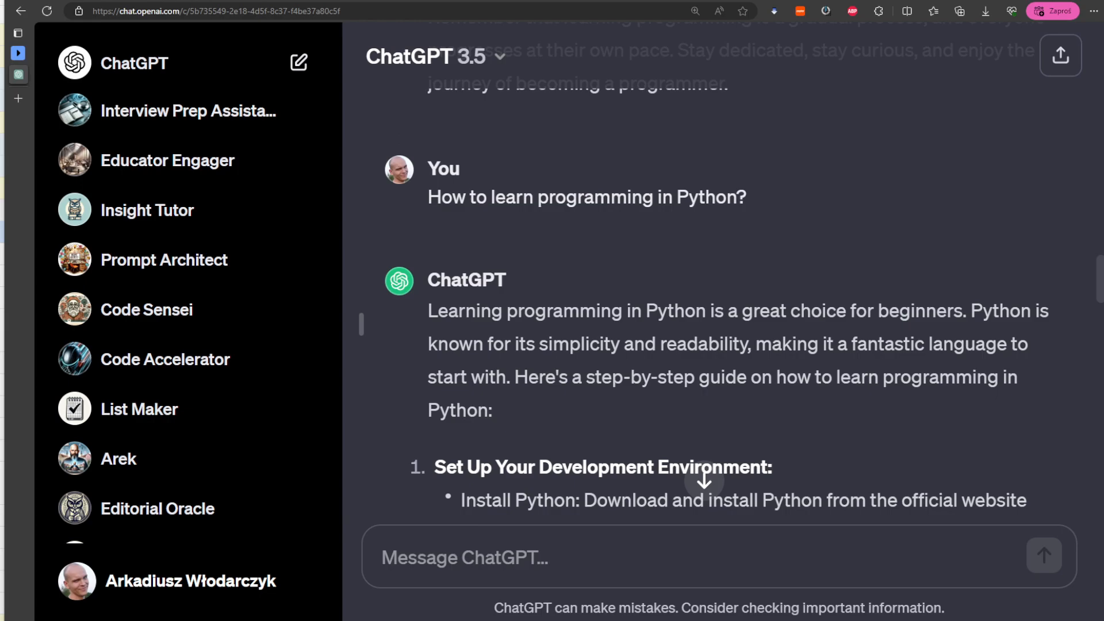
mouse_move(569, 538)
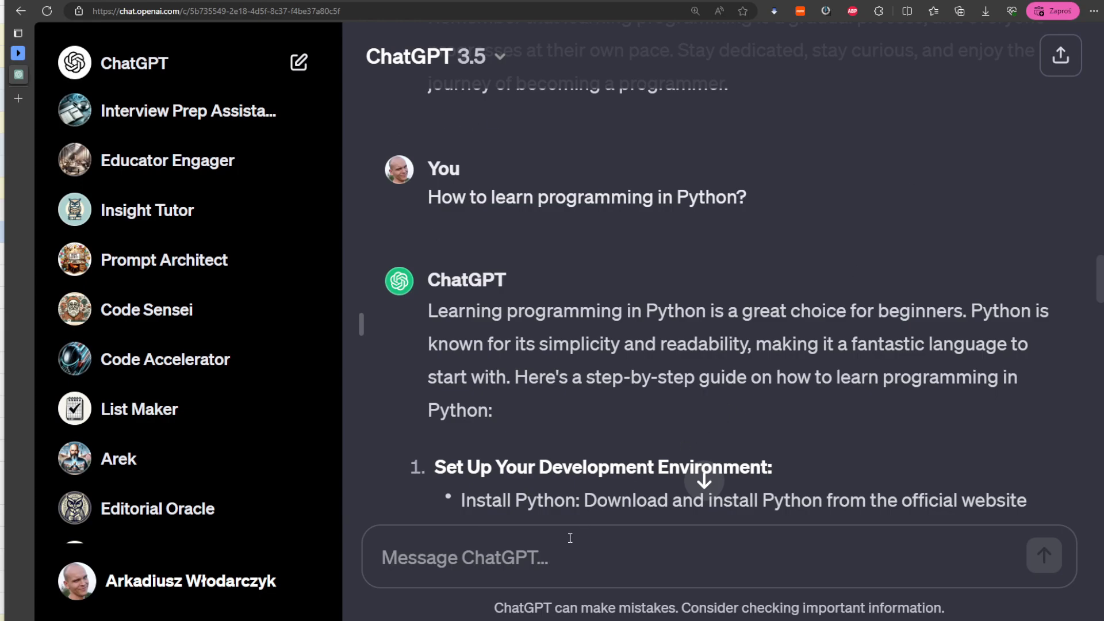
Step: Ask 'How to learn Python programming in order to create simple web applications?' and read the reply
text(How to learn Python programming in order to create simple web applications?)
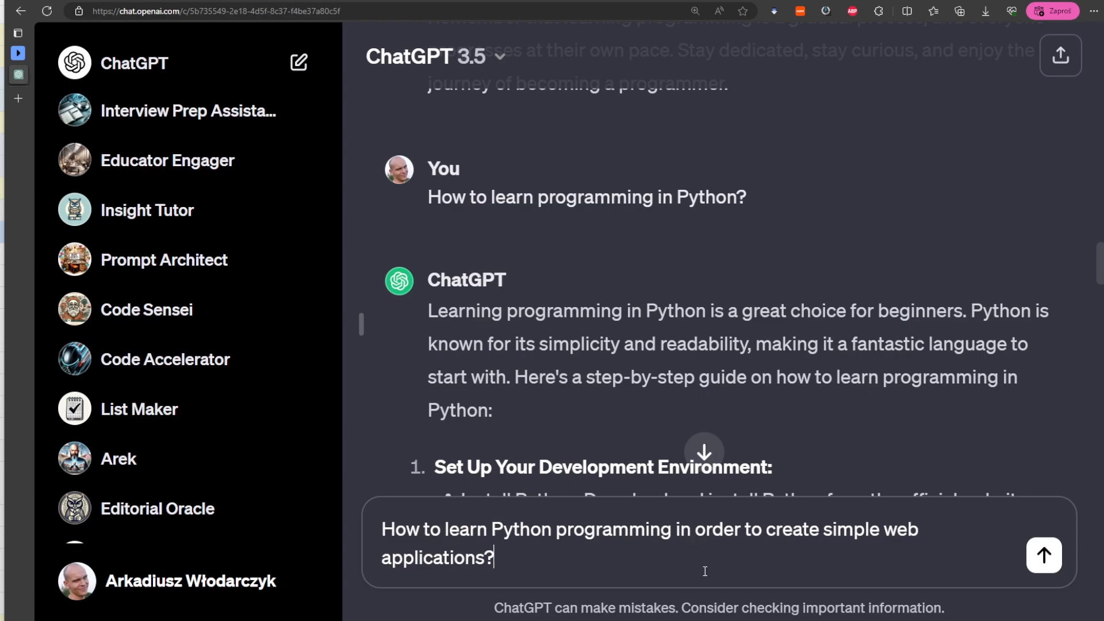
click(1044, 554)
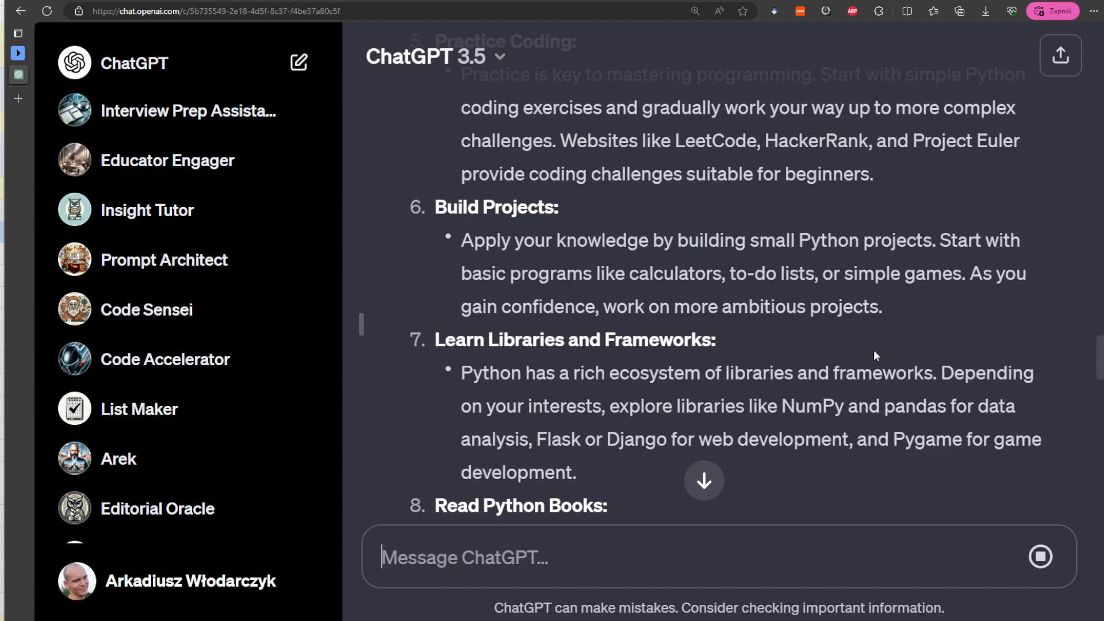
scroll(up, 3)
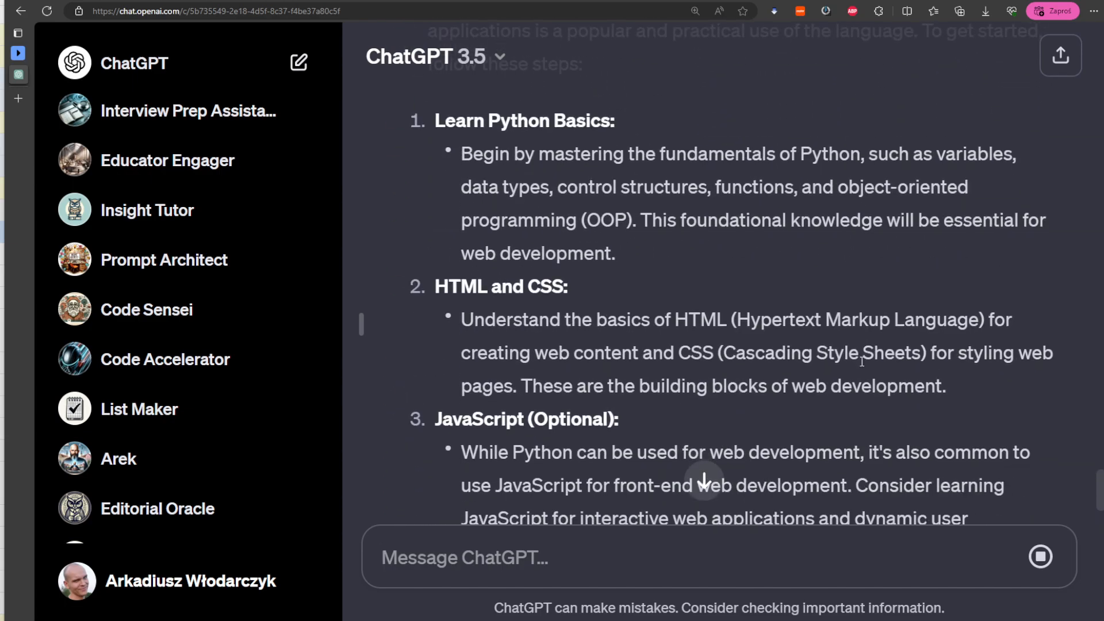
scroll(up, 3)
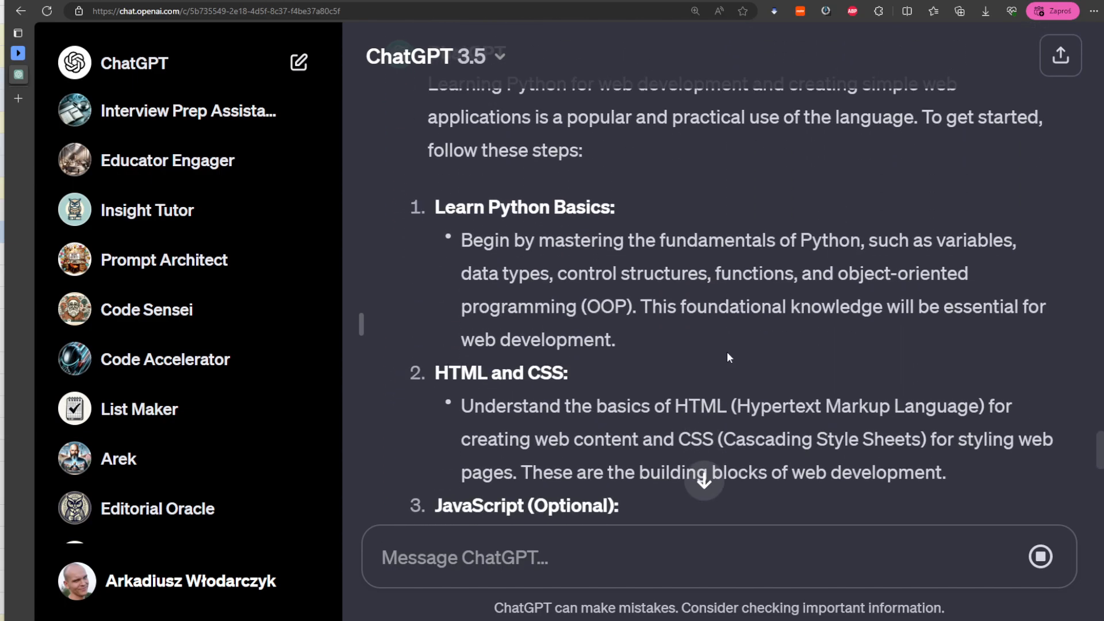
scroll(down, 3)
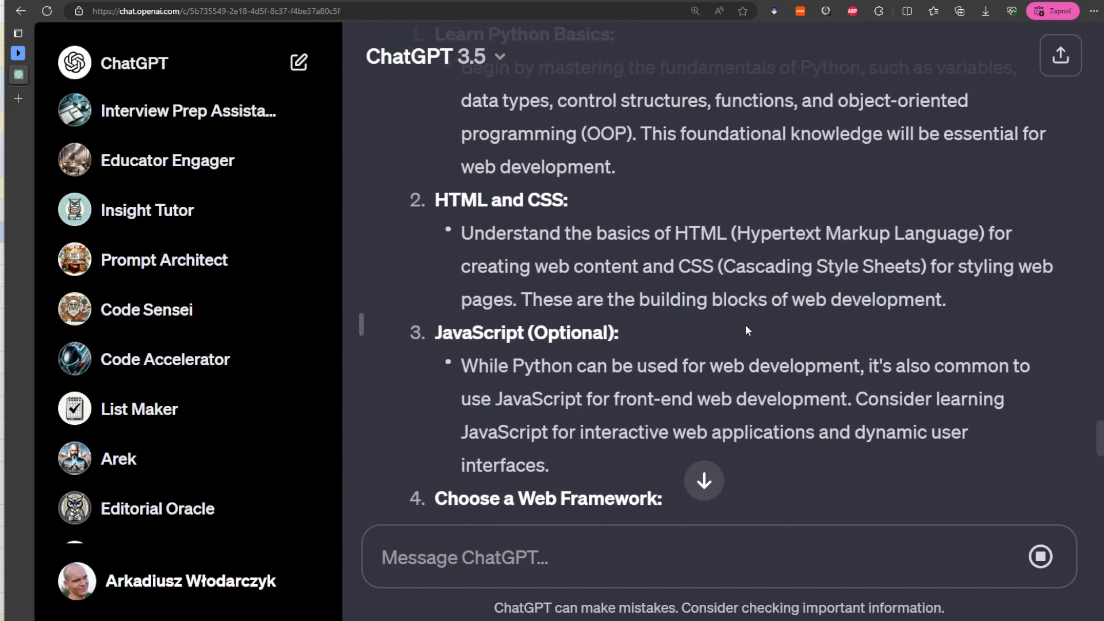
scroll(down, 3)
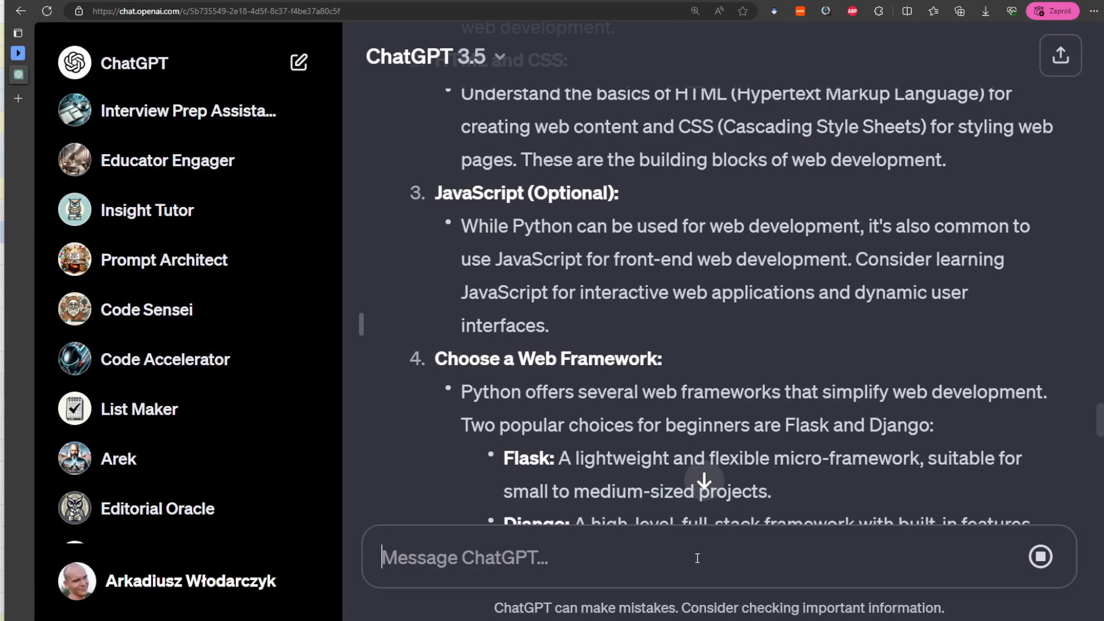
Step: Ask in a new chat for the best methods to learn Python for web applications; the reply errors out
text(What are the best methods for learning Python programming to create web applications?)
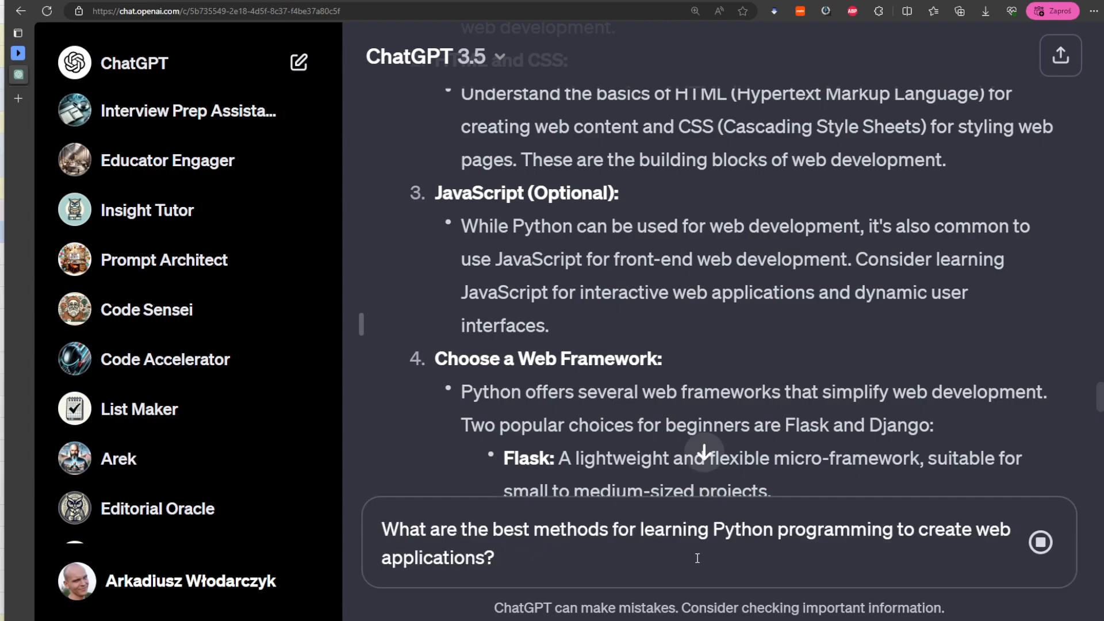
mouse_move(714, 548)
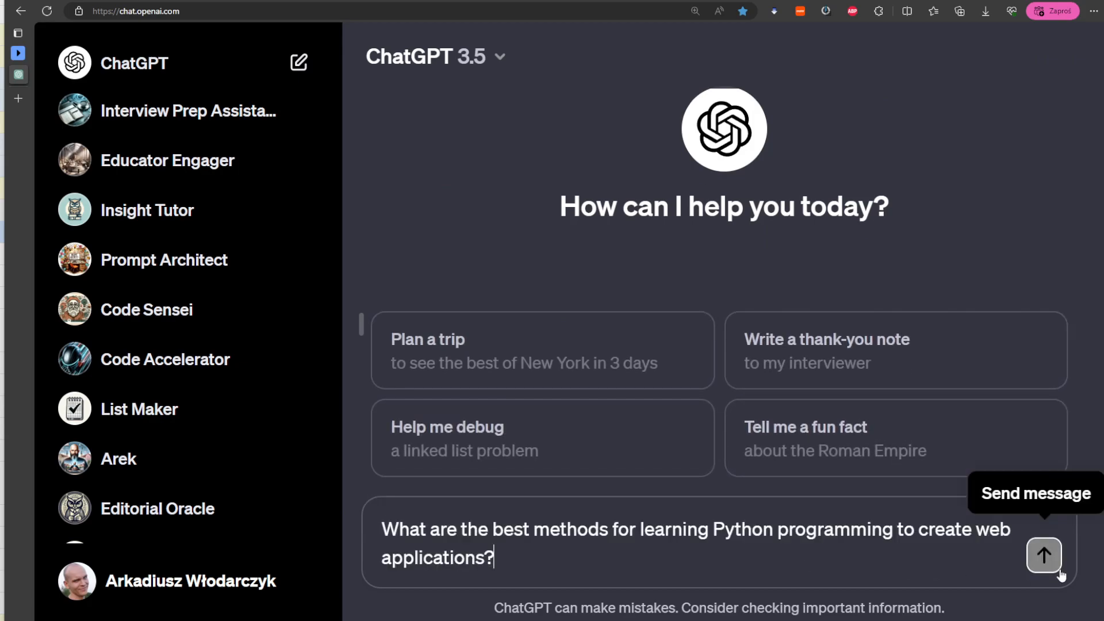
click(1044, 555)
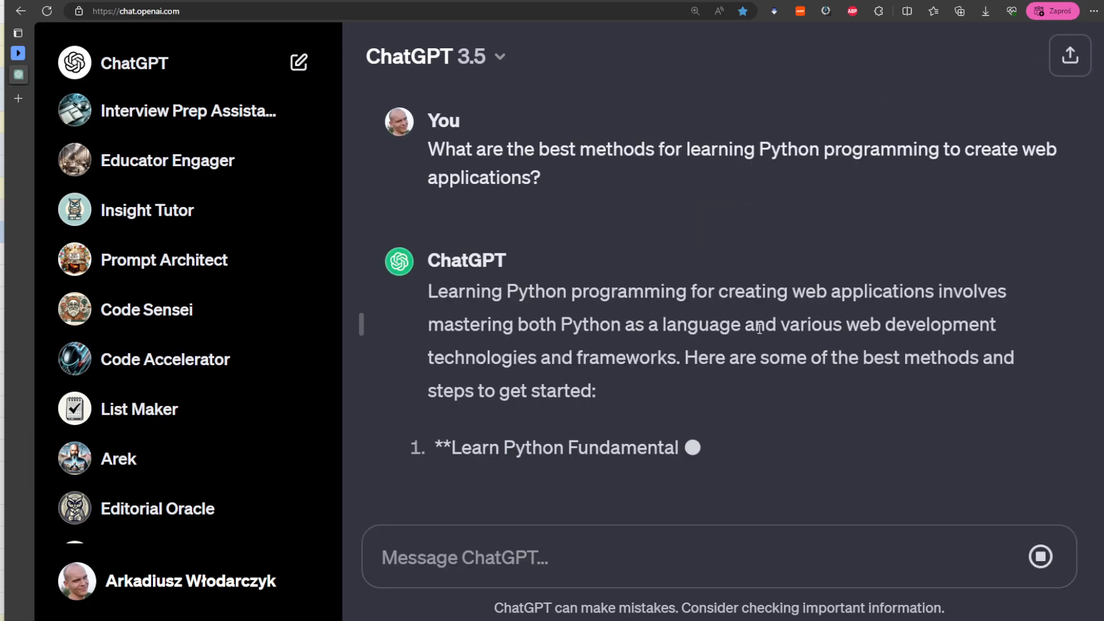
scroll(down, 3)
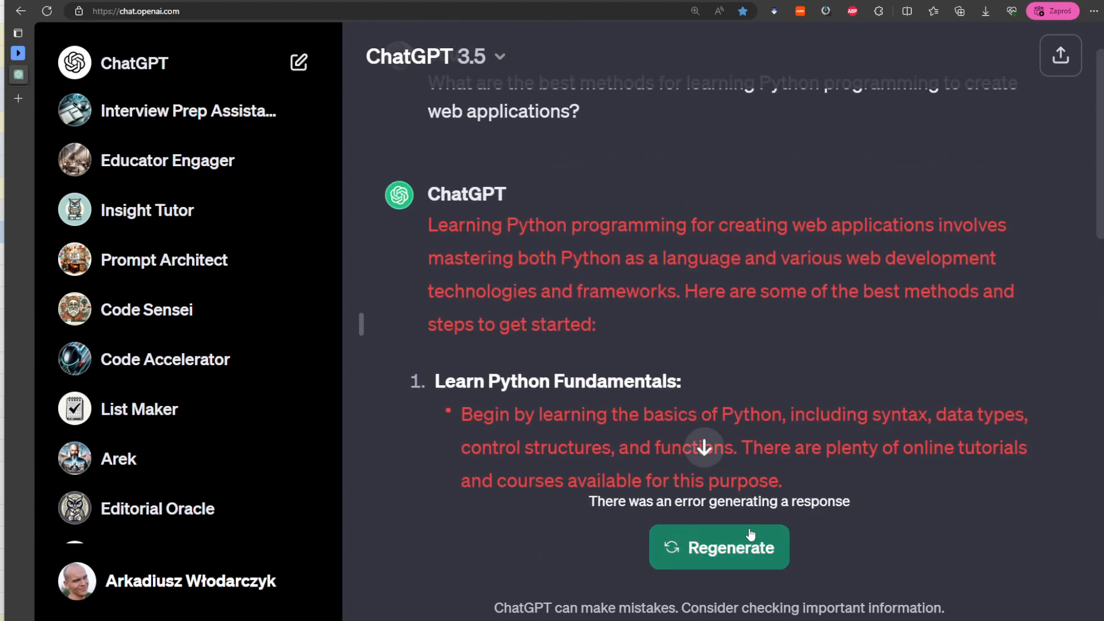
Step: Regenerate the failed best-methods answer, read it through, then start a new empty chat
click(719, 548)
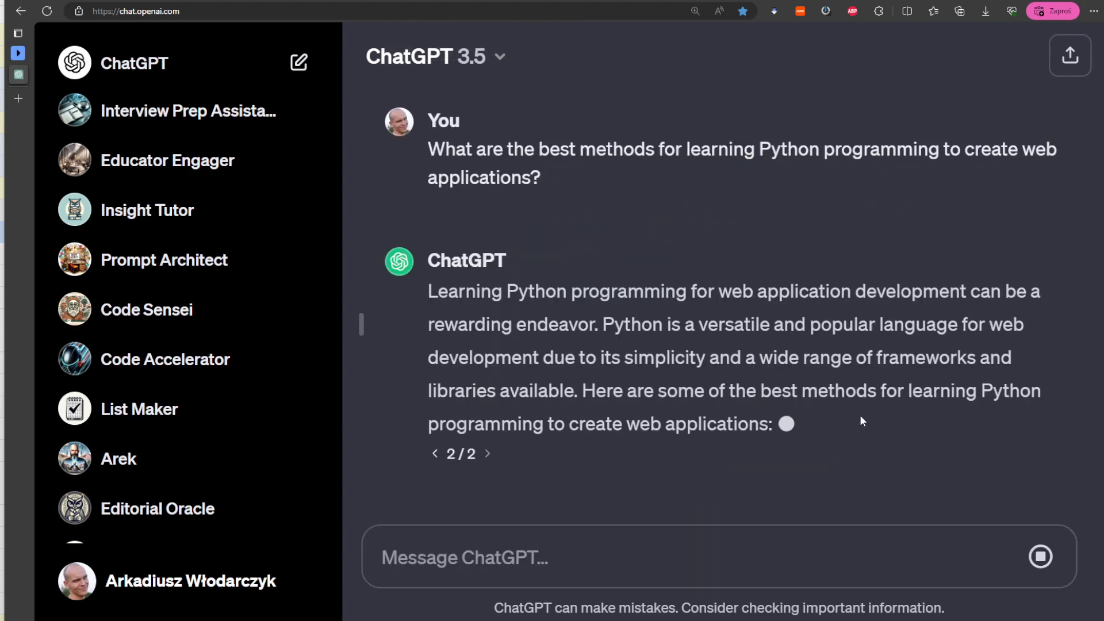
scroll(down, 3)
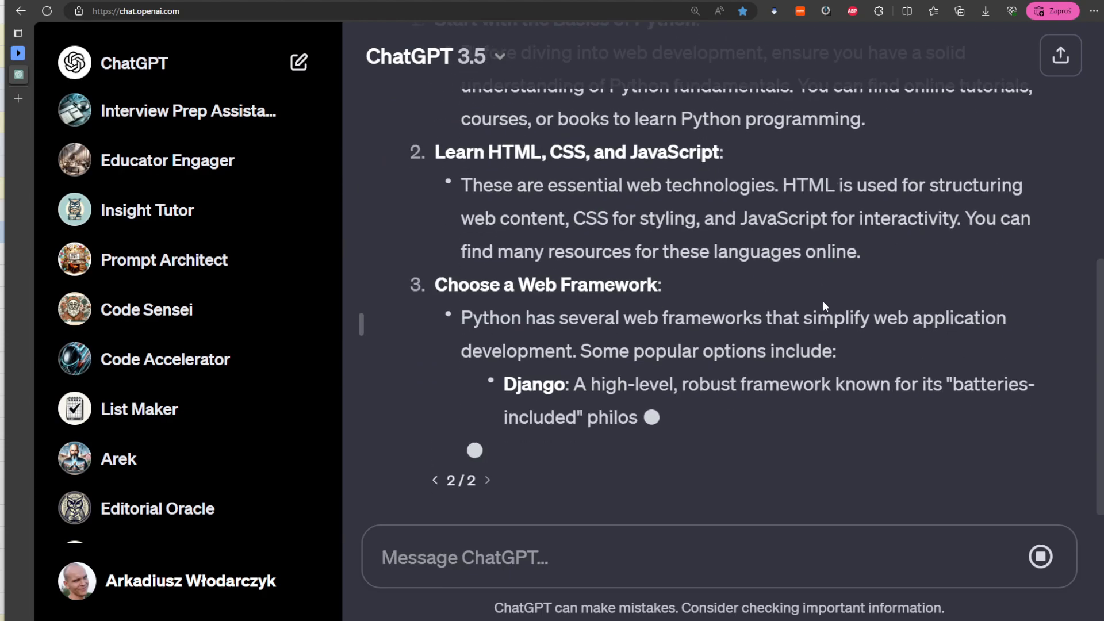
scroll(up, 3)
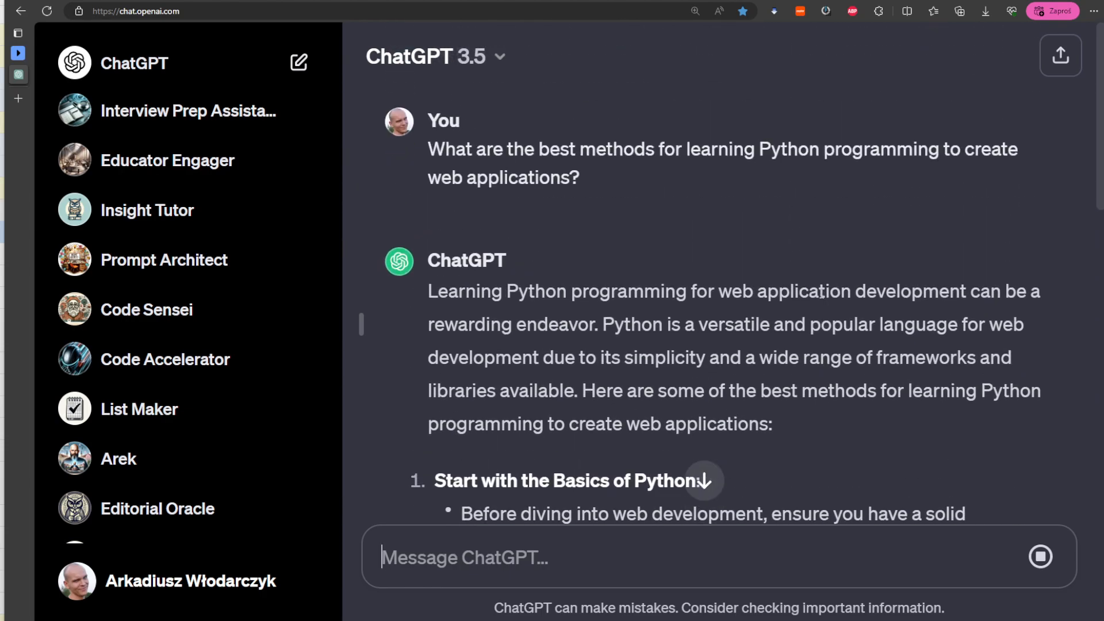
mouse_move(823, 286)
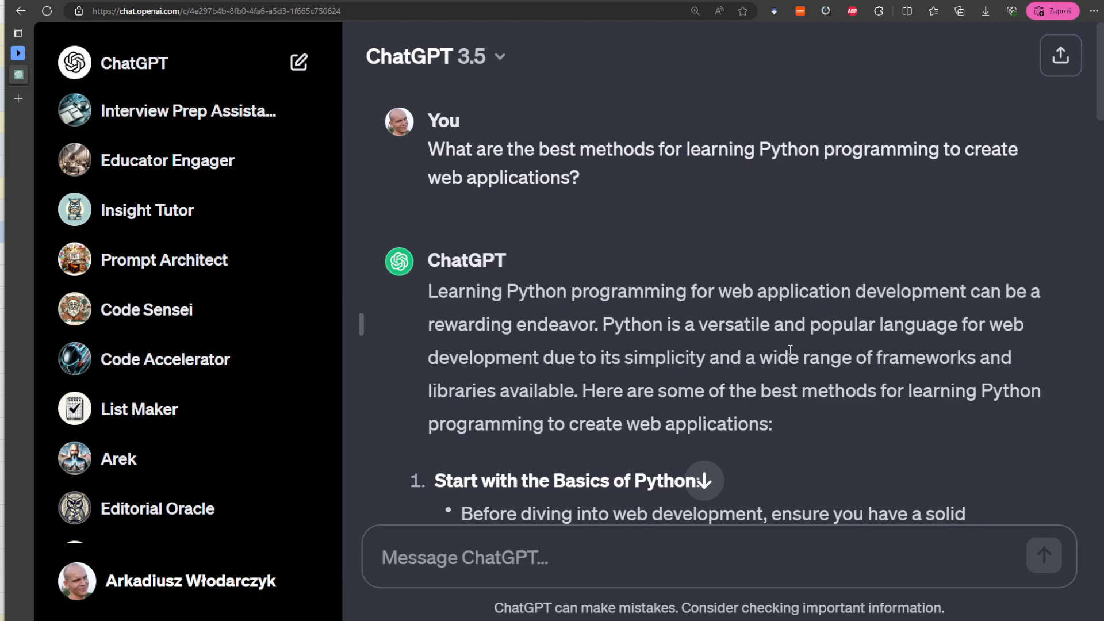
scroll(down, 3)
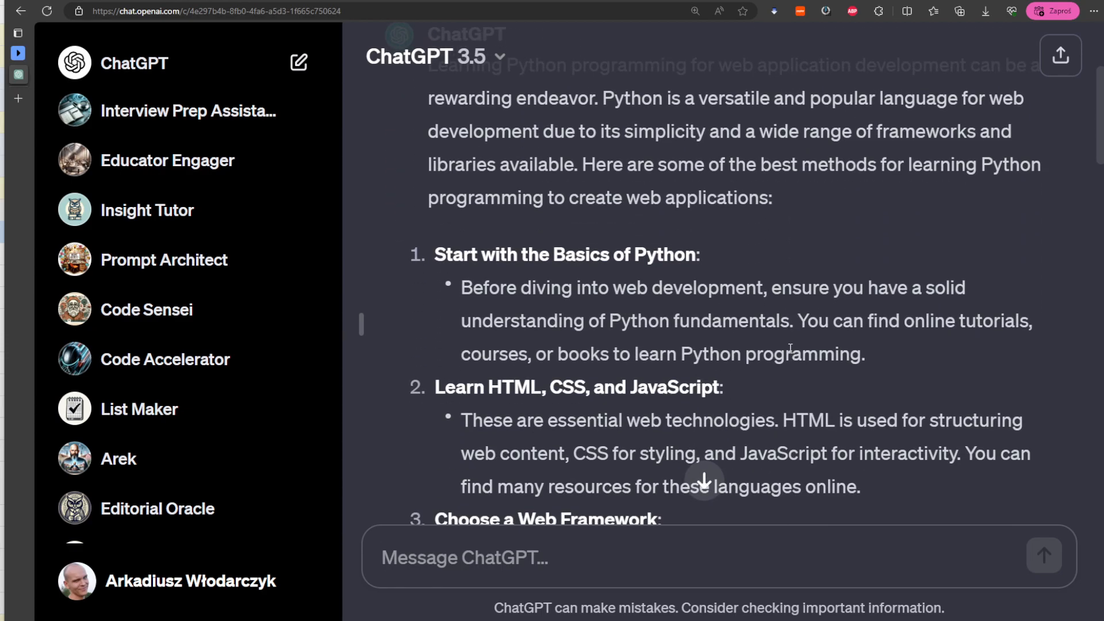
scroll(up, 3)
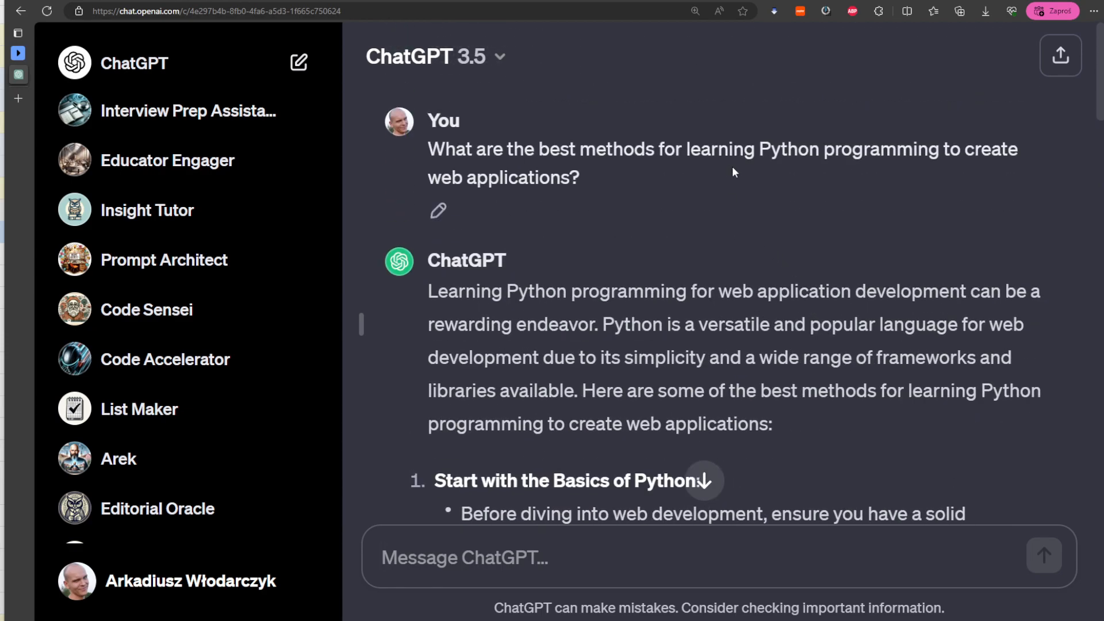
scroll(down, 3)
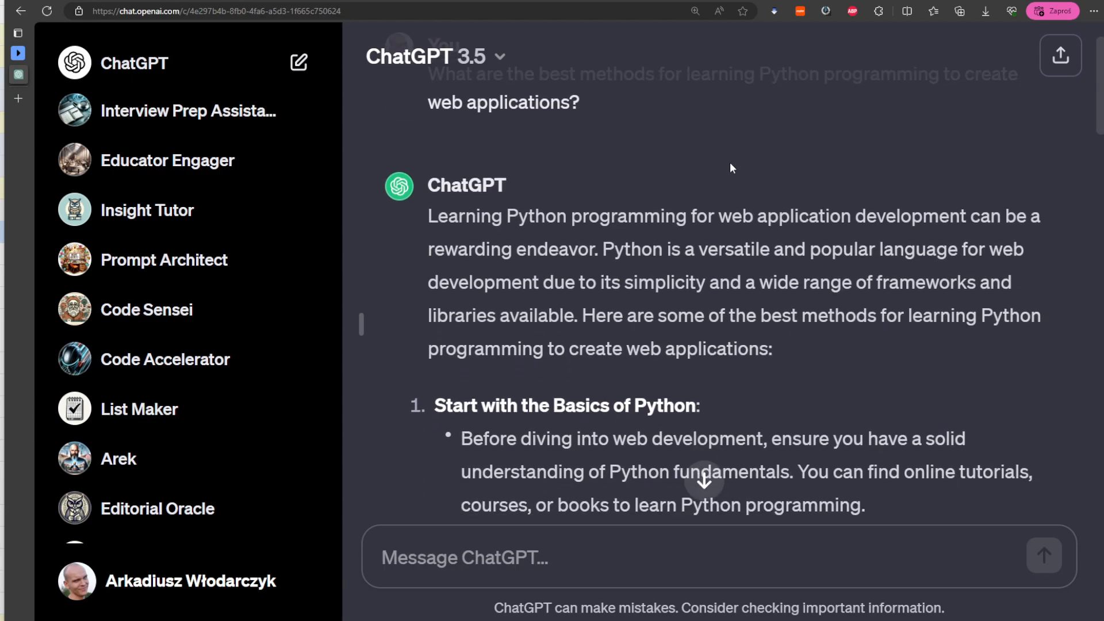
scroll(down, 3)
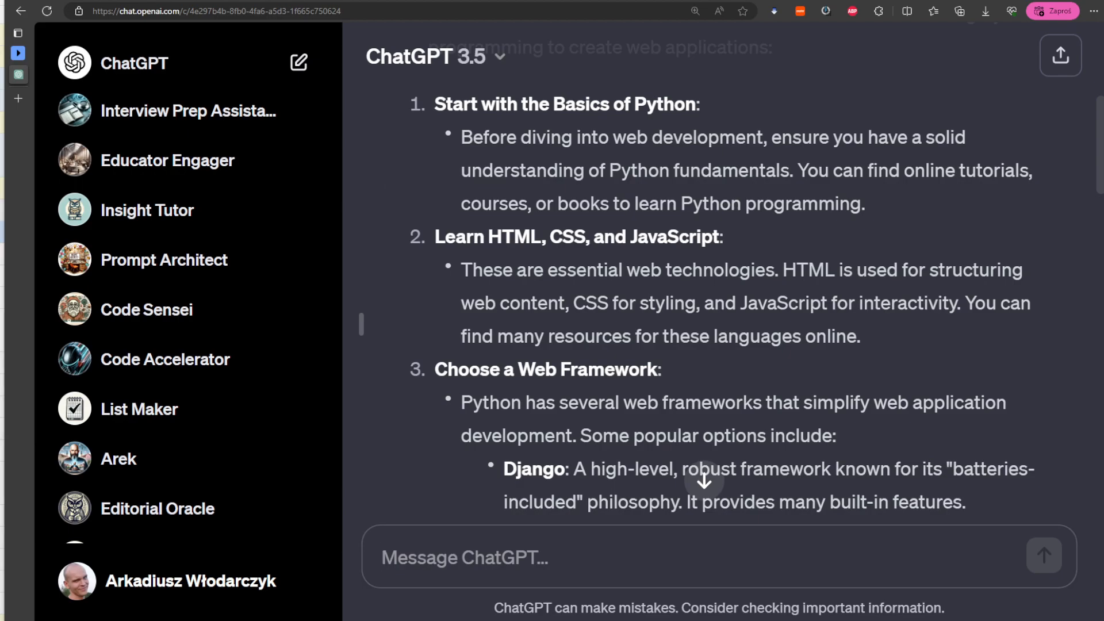
mouse_move(760, 424)
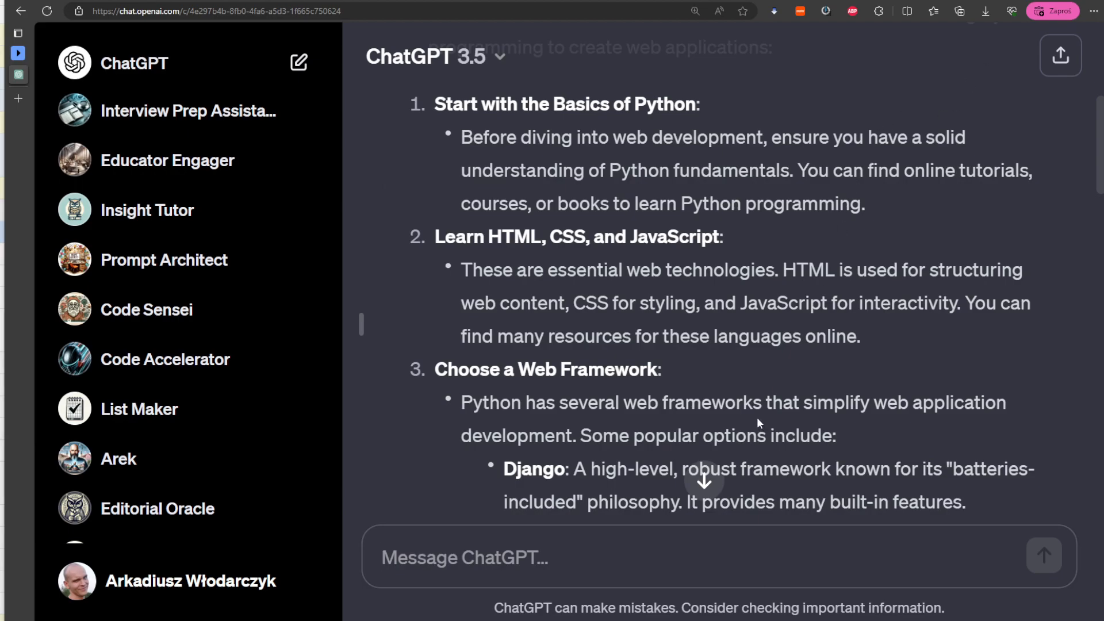
click(703, 556)
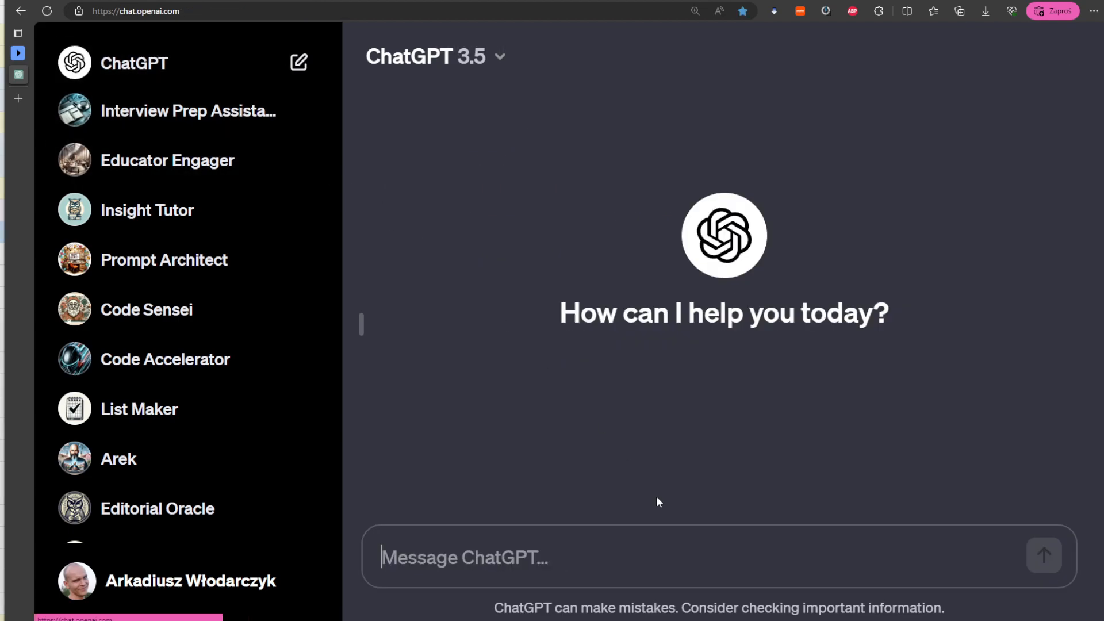
Step: Ask for specific beginner steps to learn Python for web applications and read the roadmap
text(What are the specific steps to learn Python programming for beginners interested in developing web applications?)
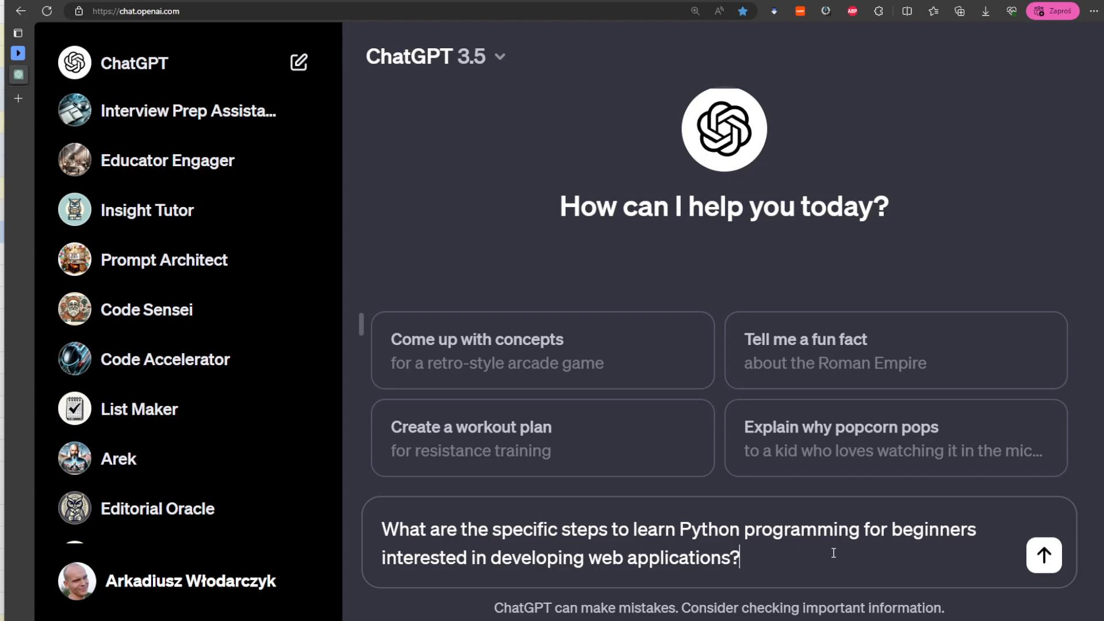
click(1043, 555)
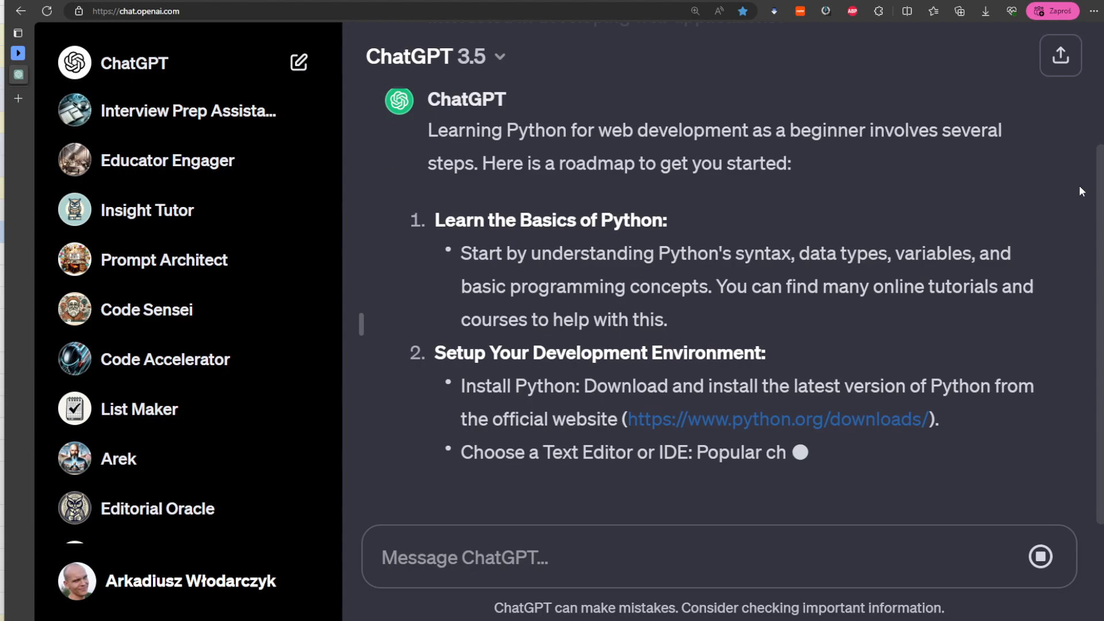
scroll(down, 3)
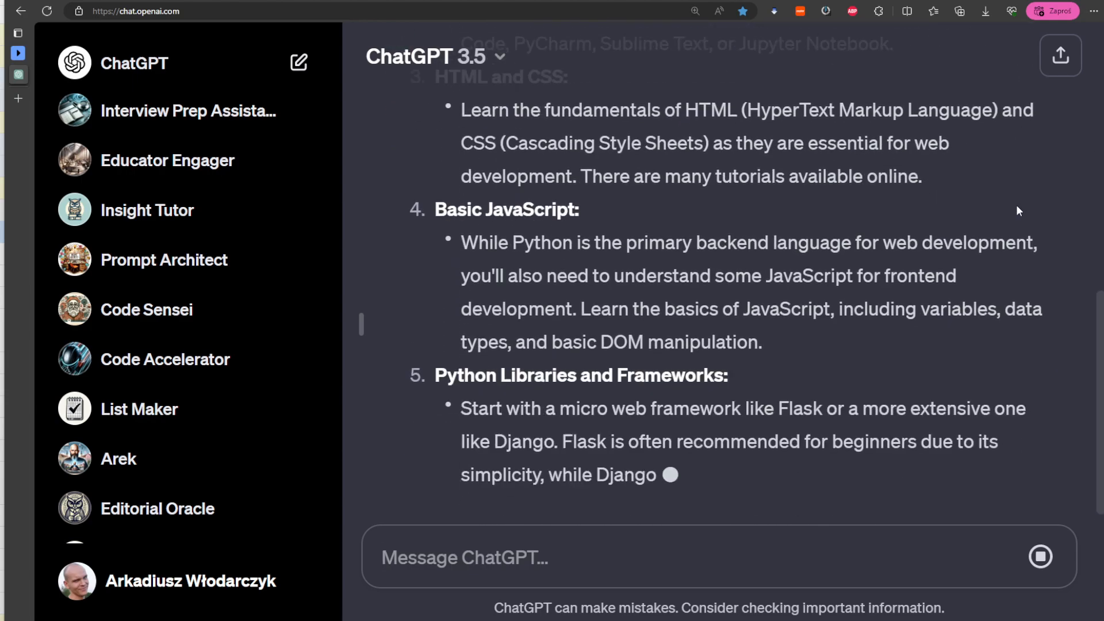
scroll(down, 3)
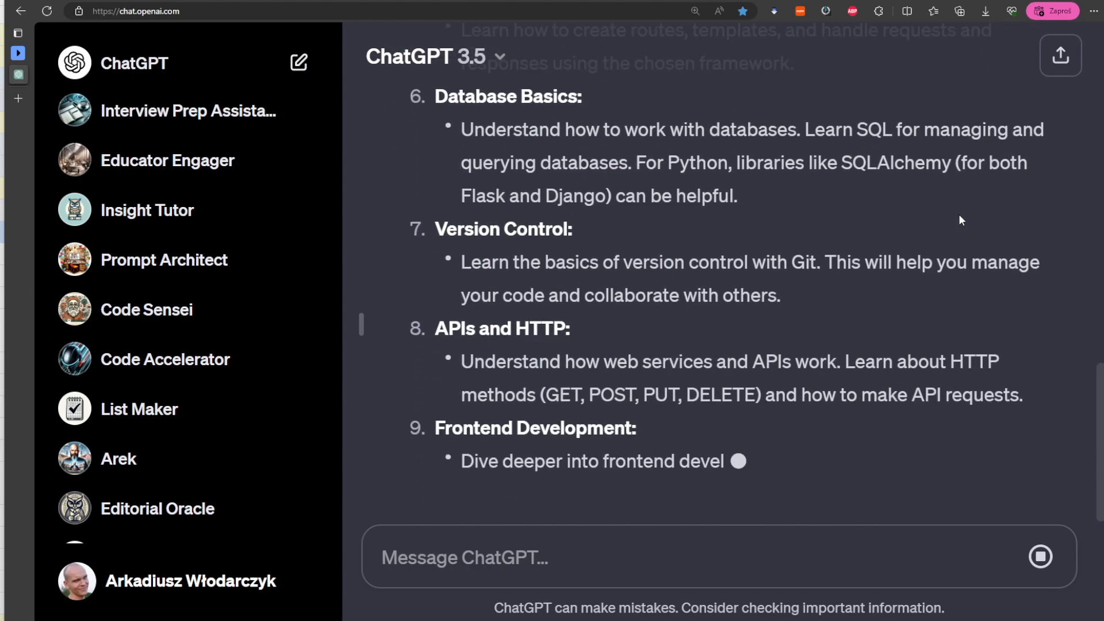
scroll(up, 3)
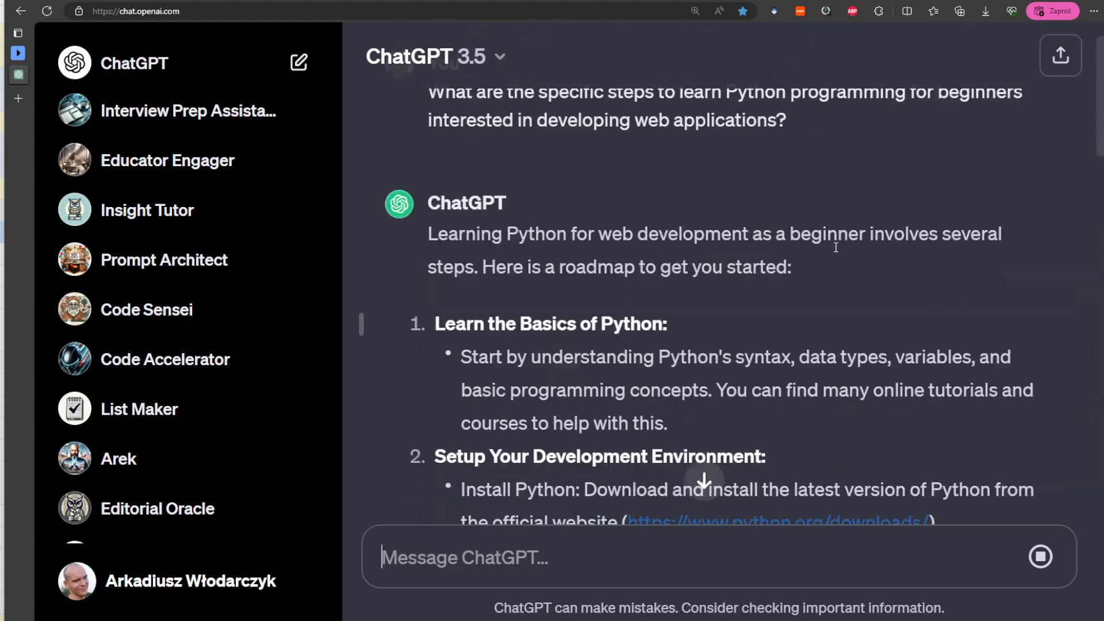
scroll(up, 3)
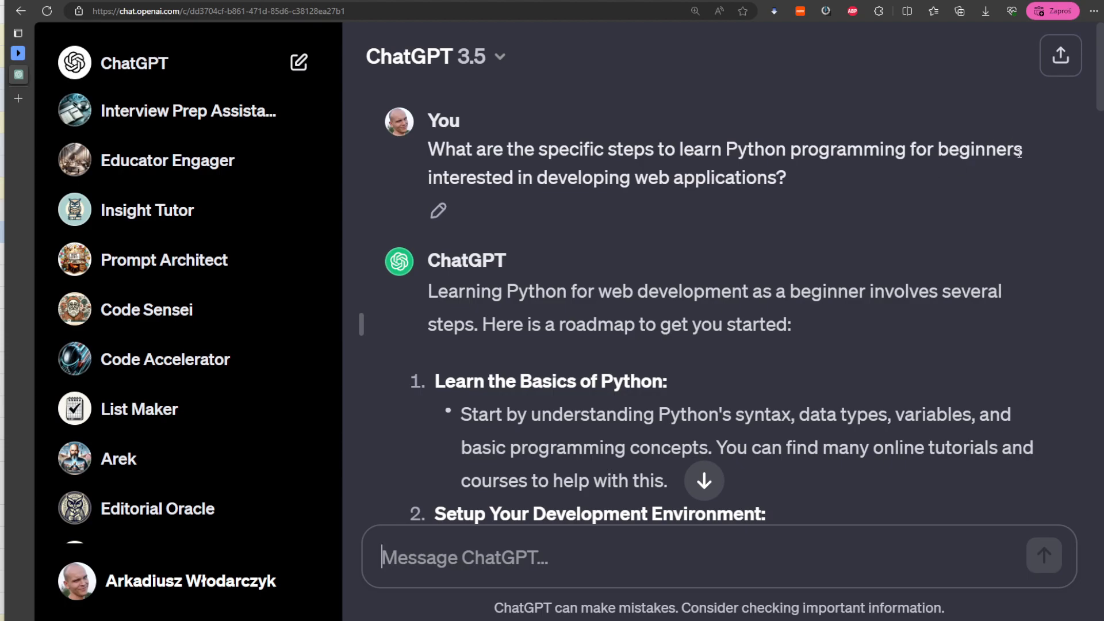
mouse_move(923, 183)
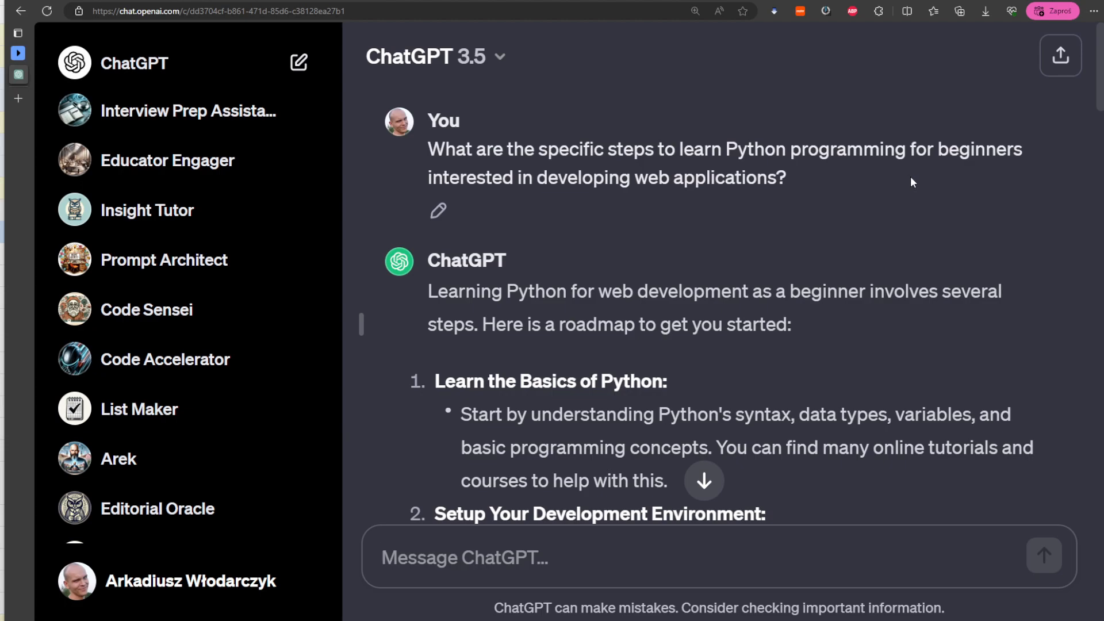
scroll(down, 3)
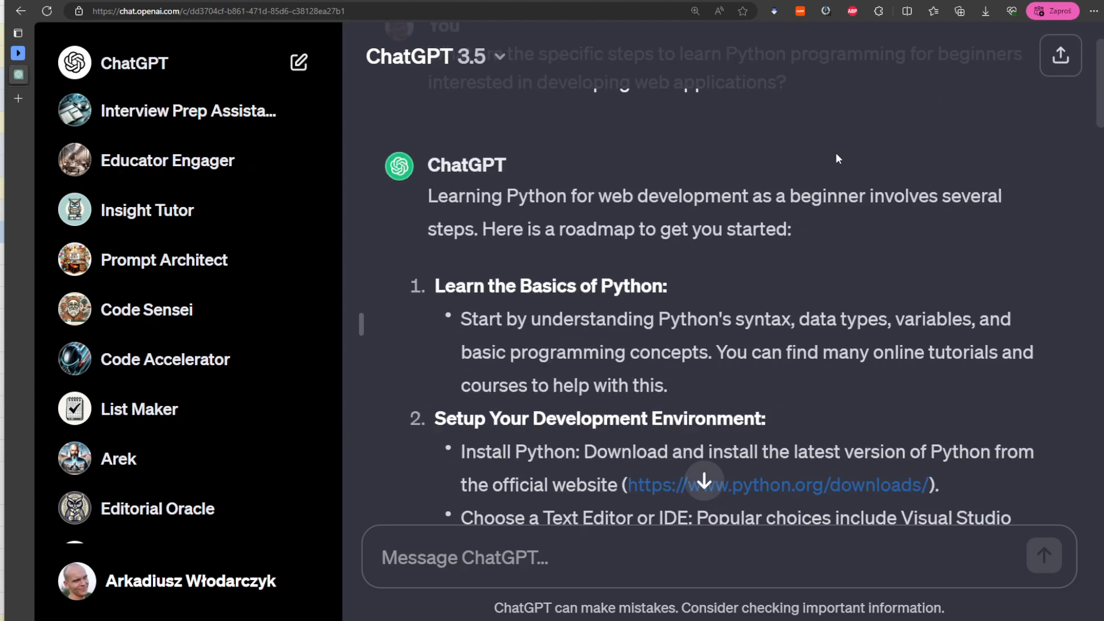
scroll(down, 3)
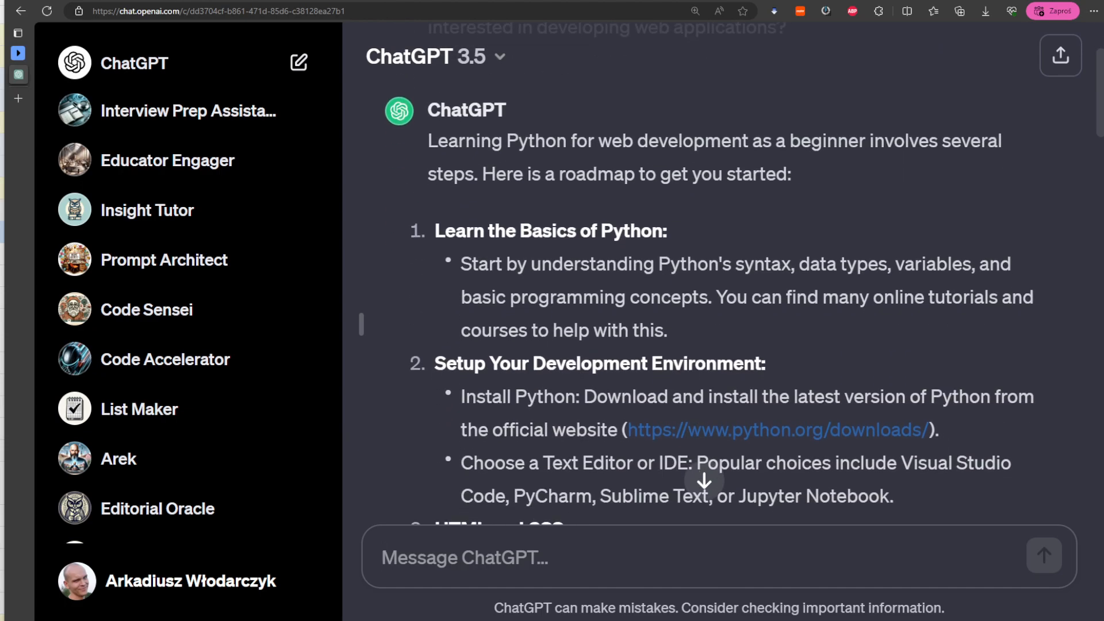
mouse_move(773, 120)
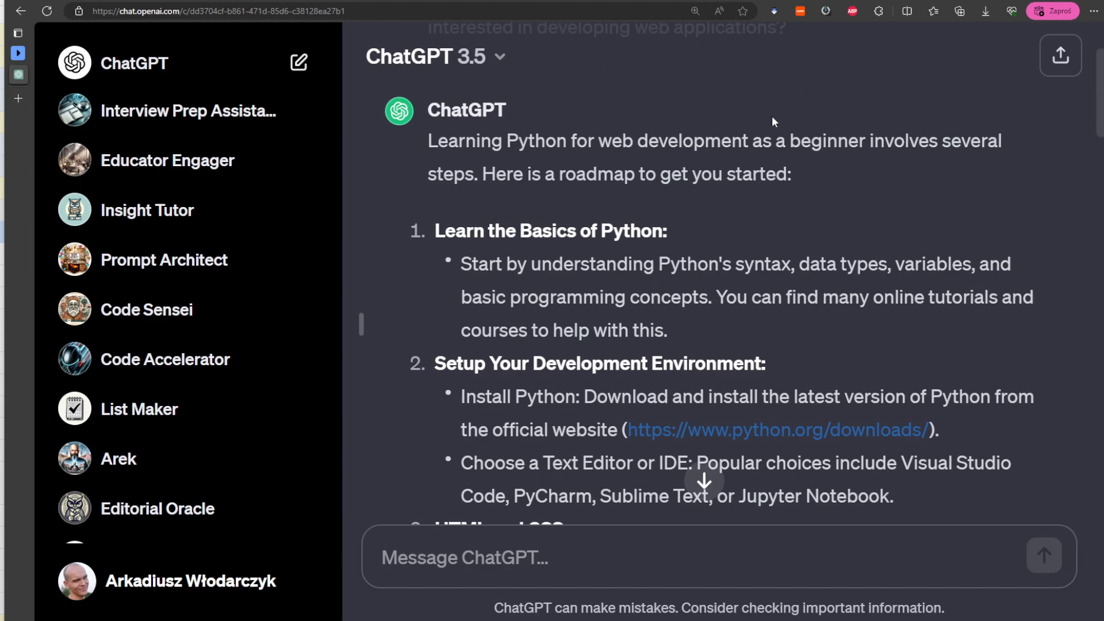
scroll(up, 3)
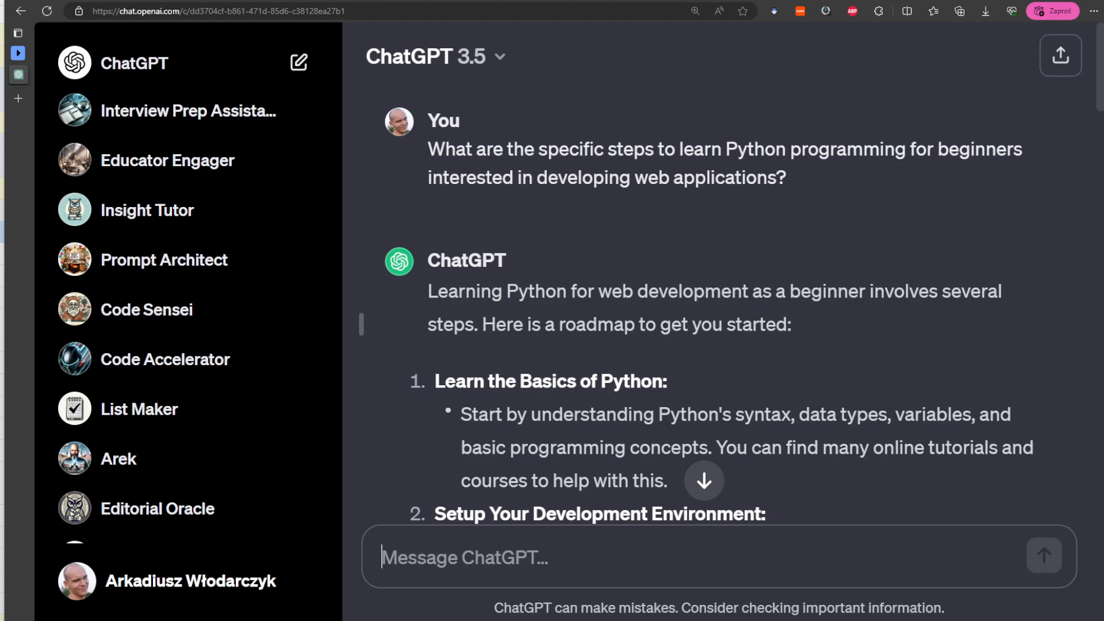
mouse_move(571, 547)
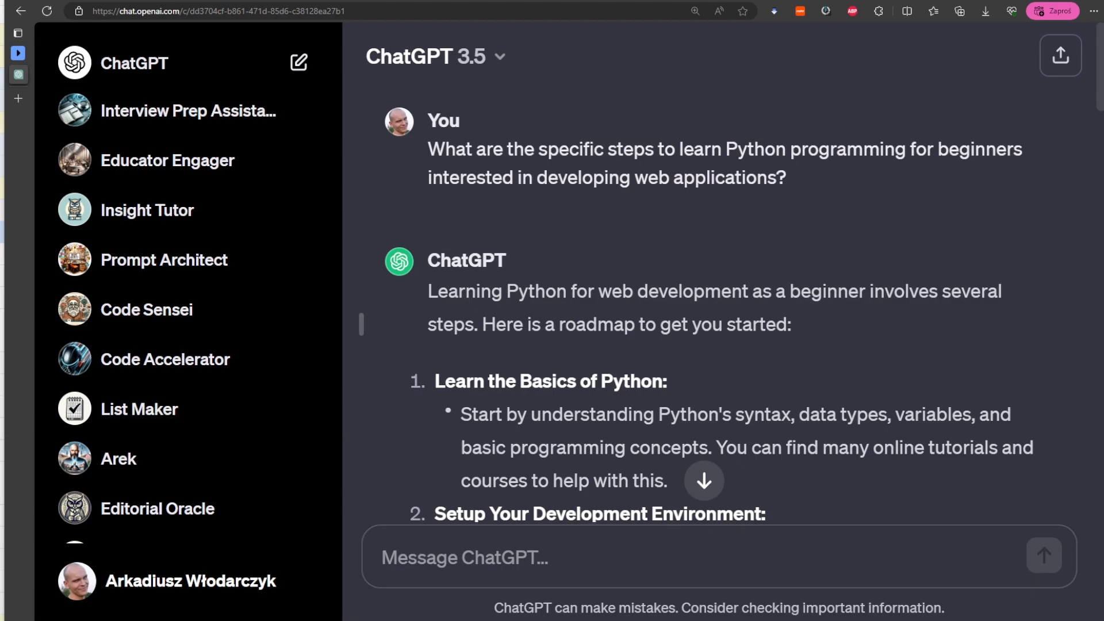
mouse_move(583, 571)
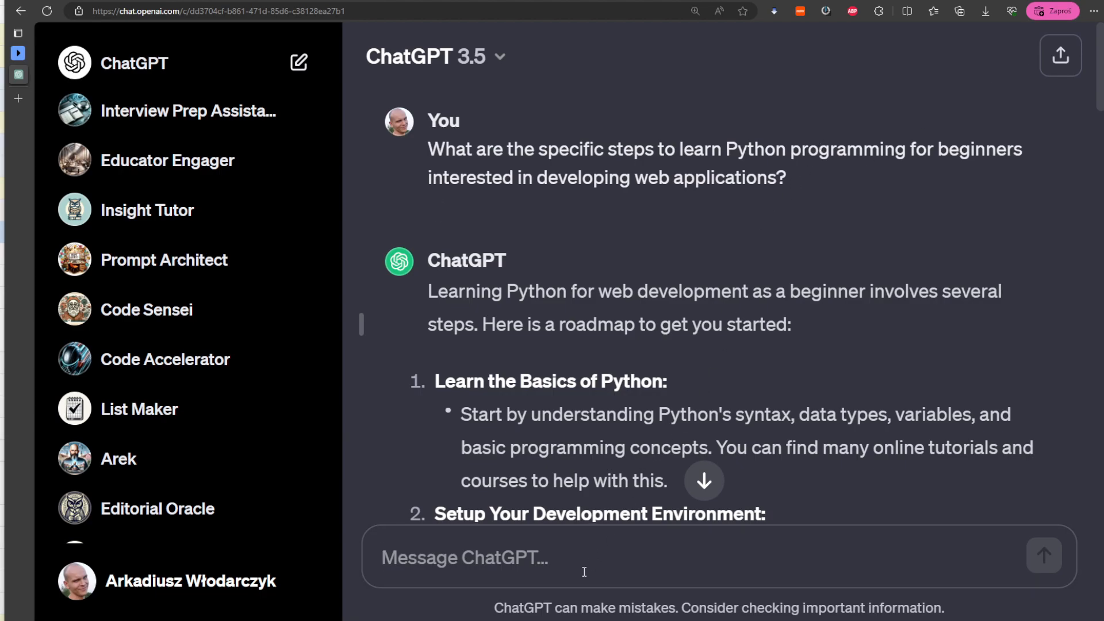
scroll(down, 3)
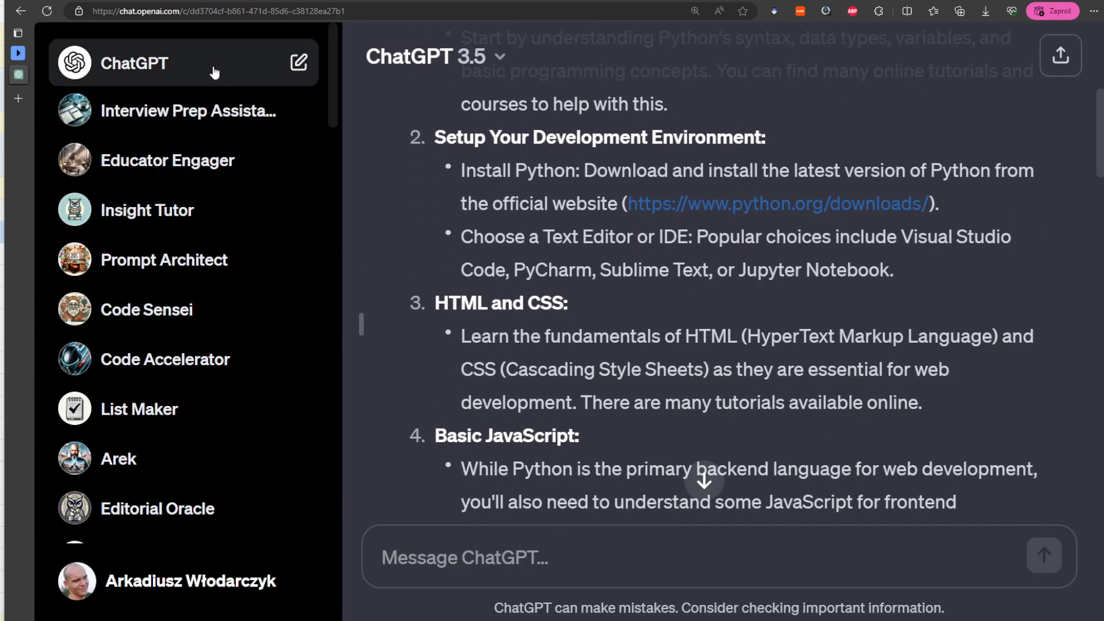
Step: In a new chat, ask for next Python web-development steps given basic HTML/CSS knowledge and read the reply
click(297, 62)
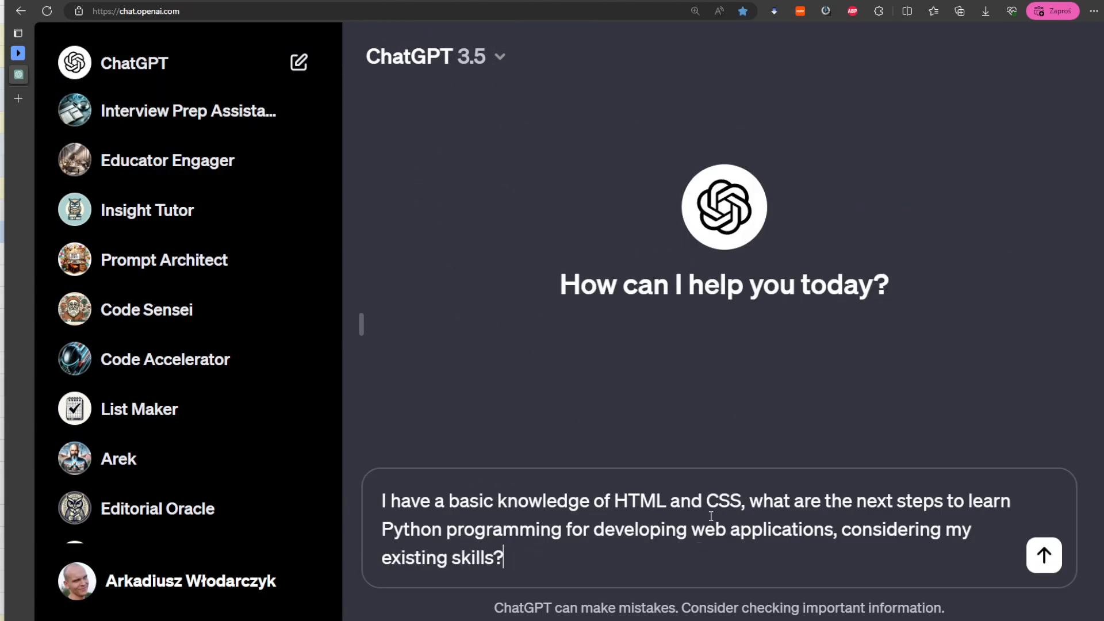
mouse_move(1083, 566)
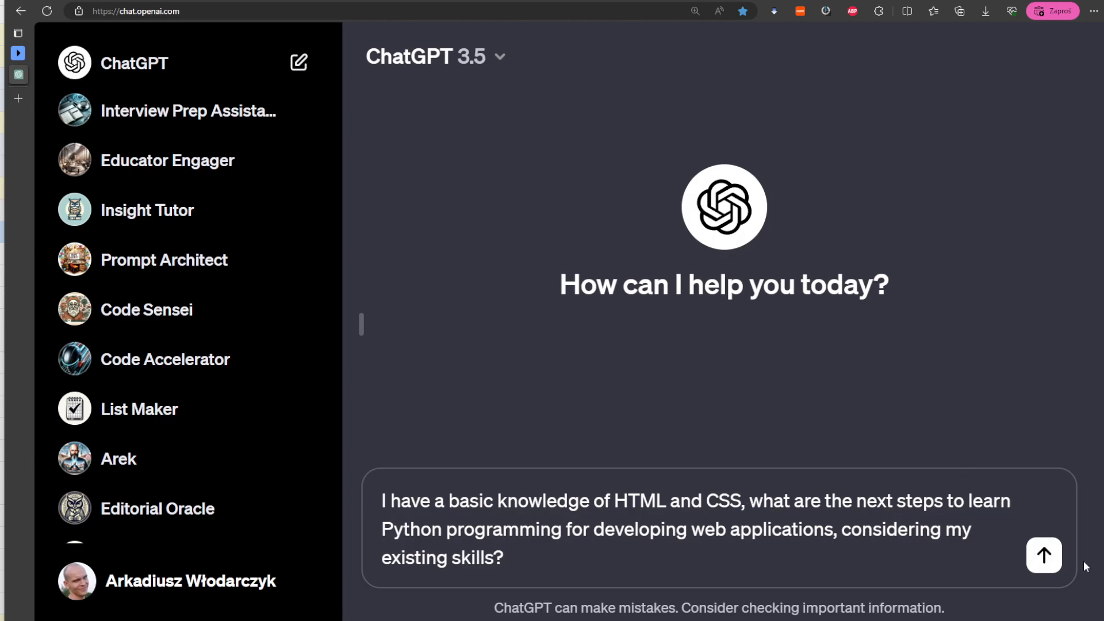
click(1045, 554)
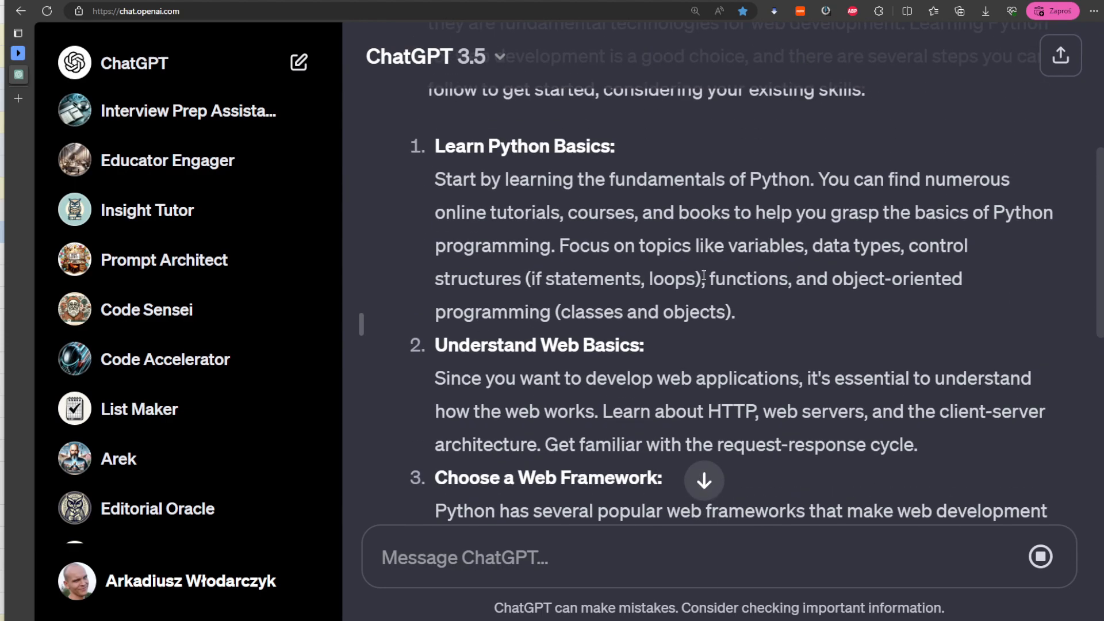
scroll(up, 3)
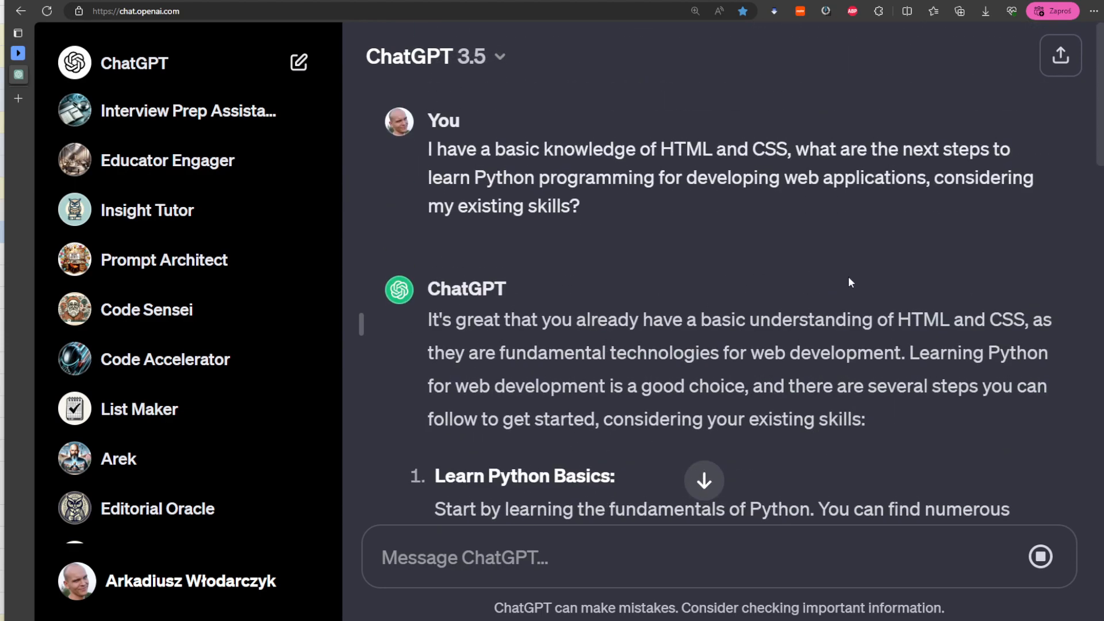
scroll(down, 3)
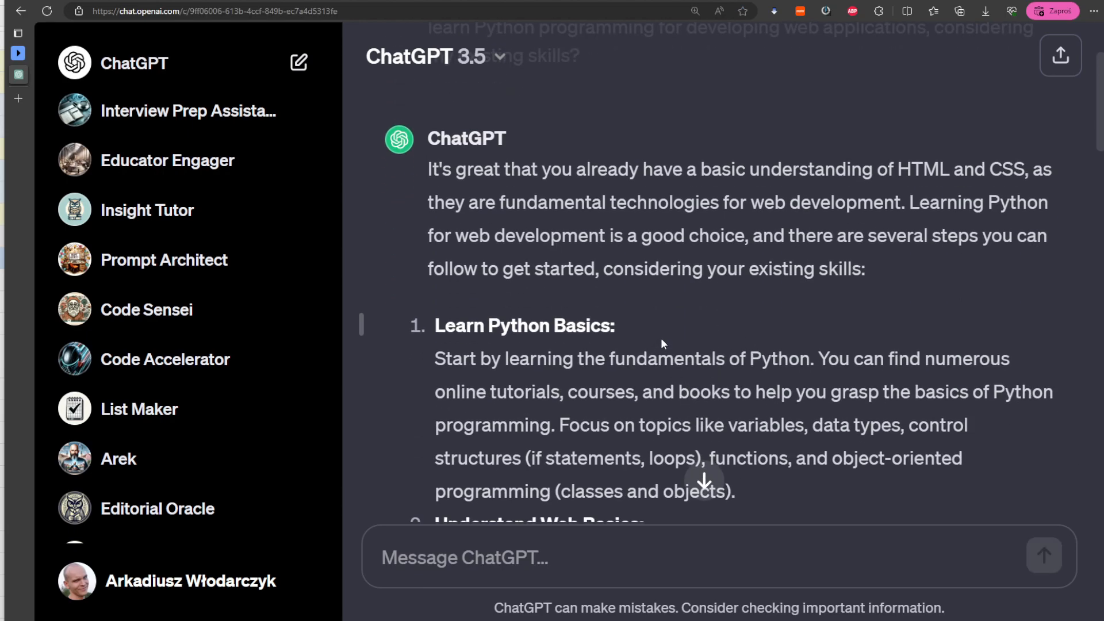
scroll(down, 3)
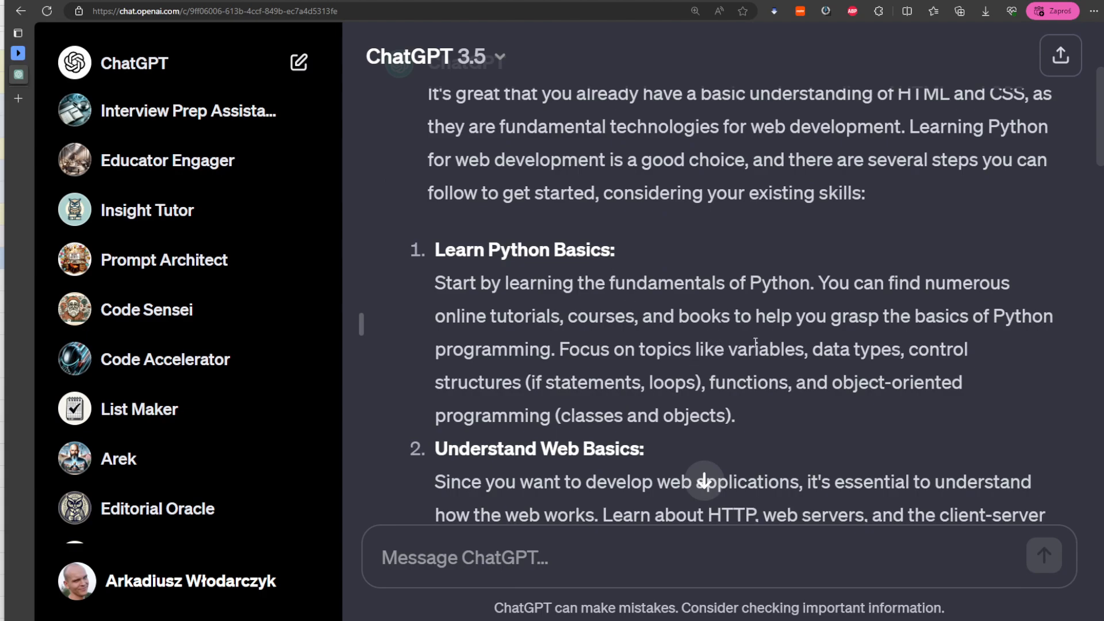
scroll(down, 3)
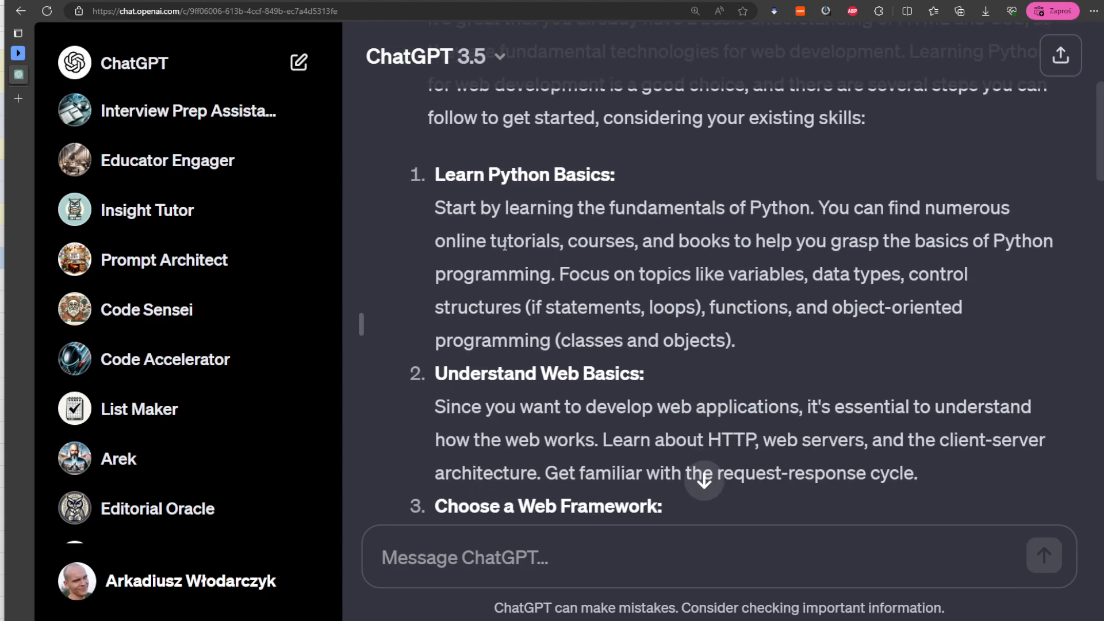
scroll(up, 3)
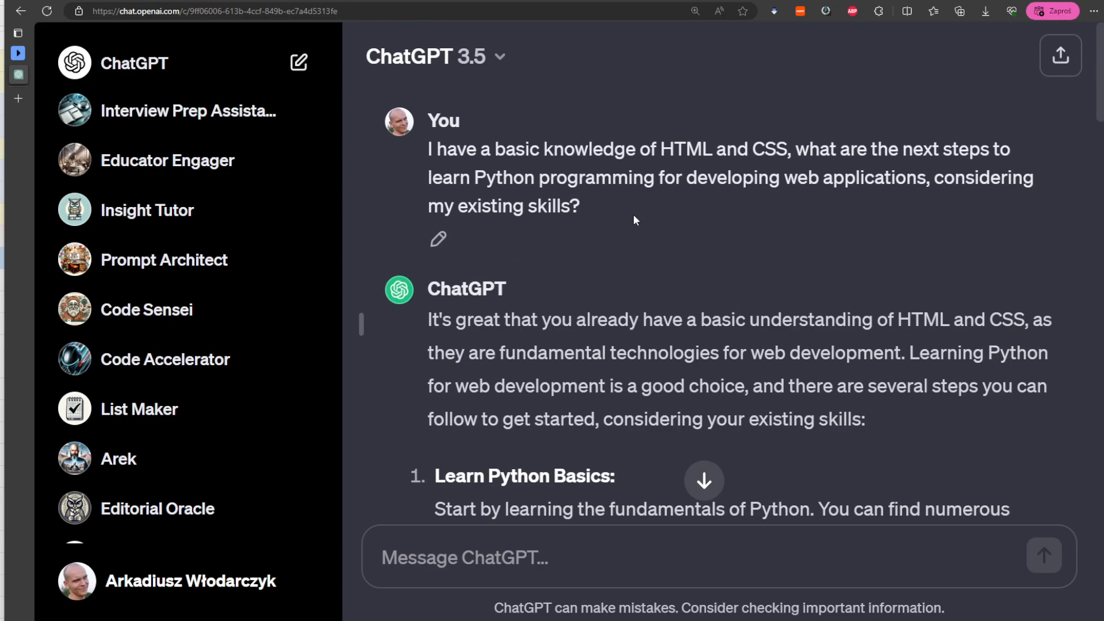